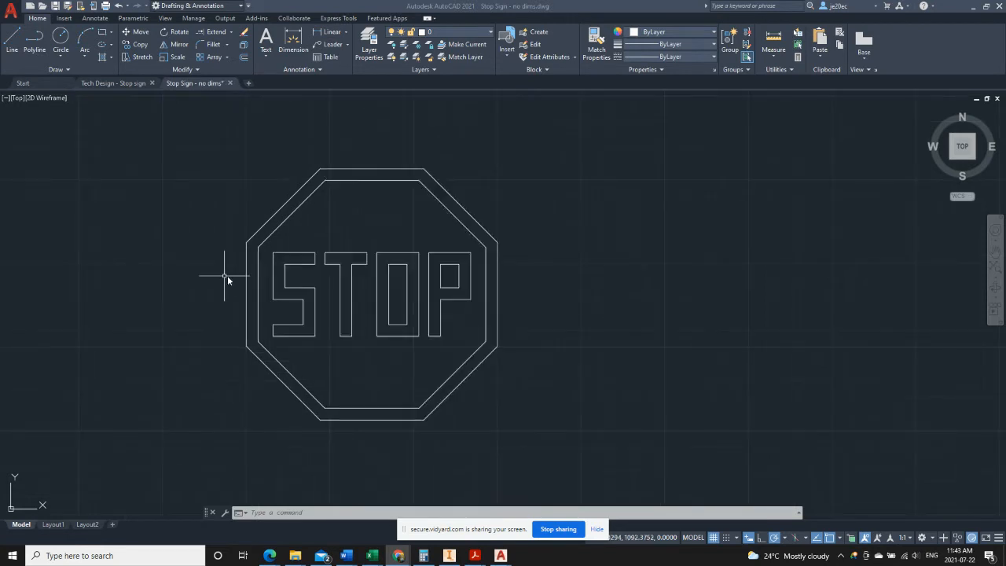
mouse_move(283, 445)
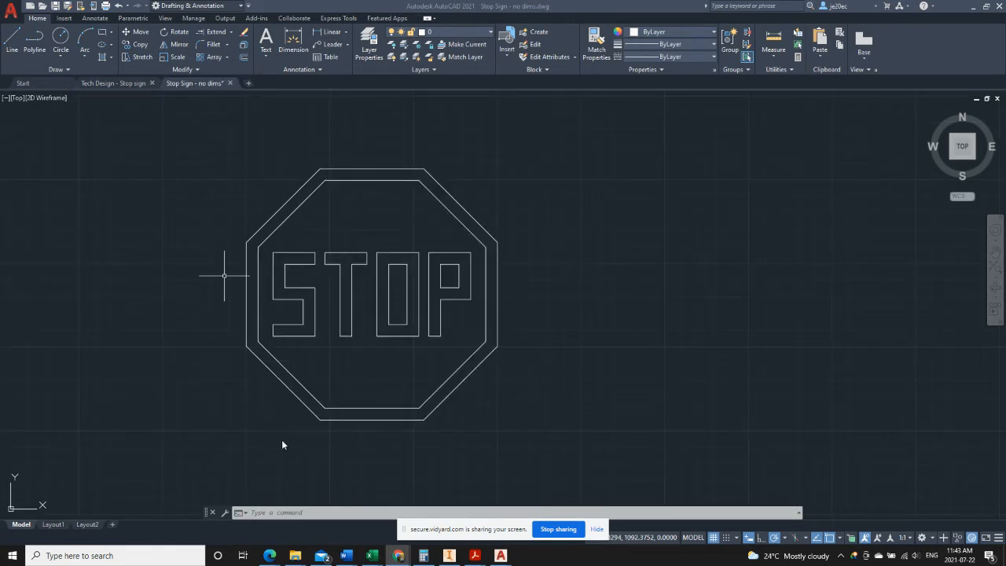
mouse_move(327, 432)
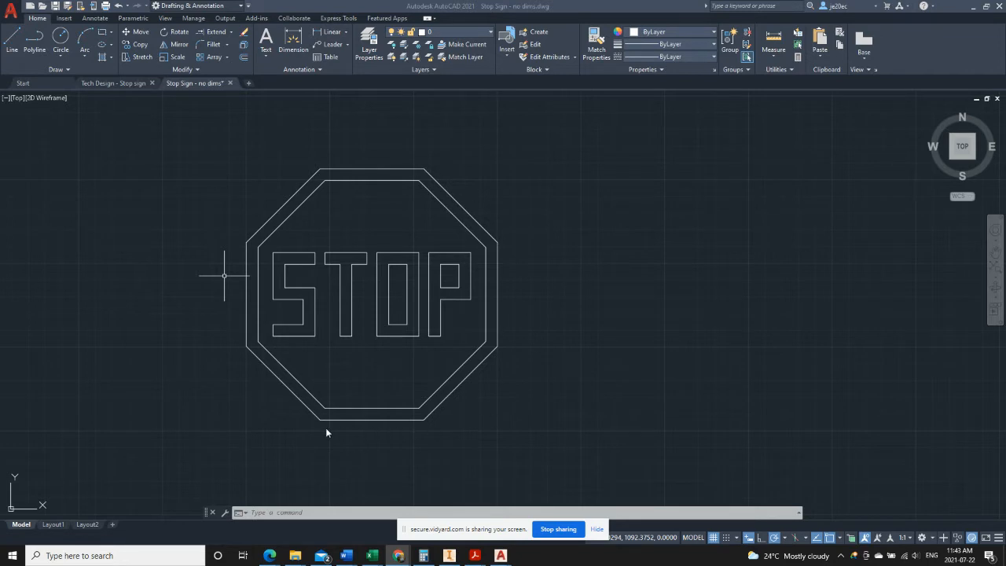
mouse_move(198, 247)
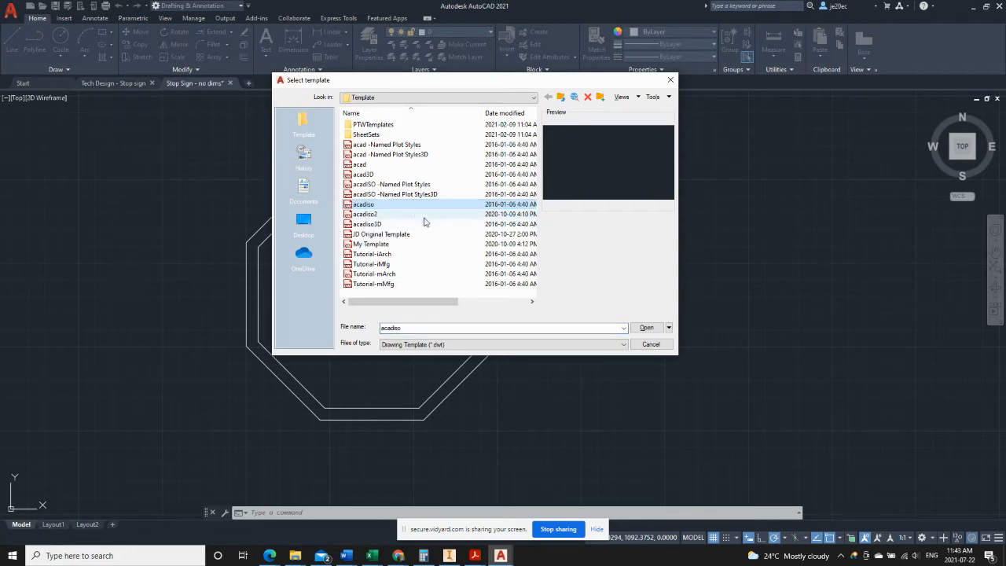
mouse_move(599, 280)
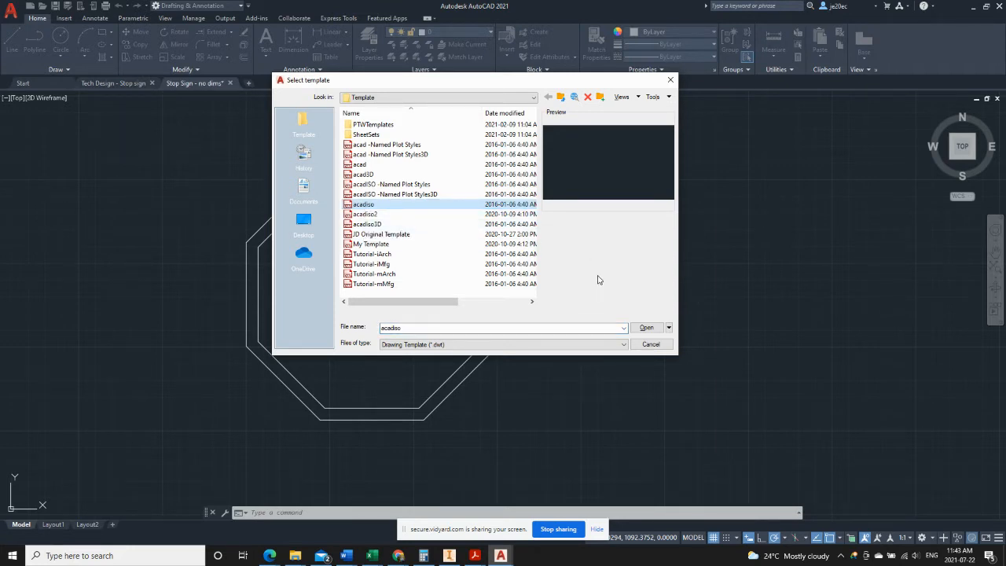
mouse_move(439, 261)
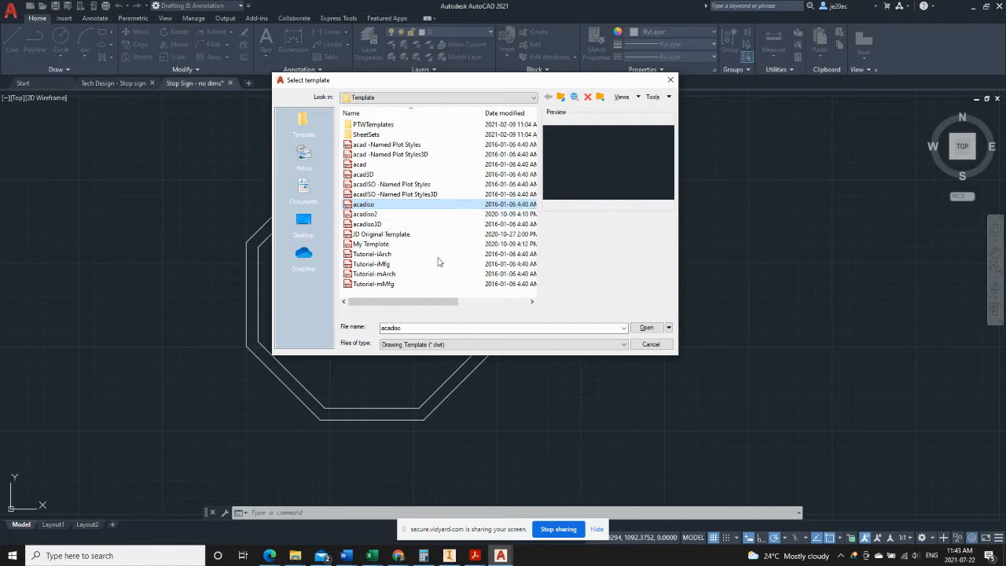
- Create a new blank drawing from the acadiso.dwt template
left_click(646, 327)
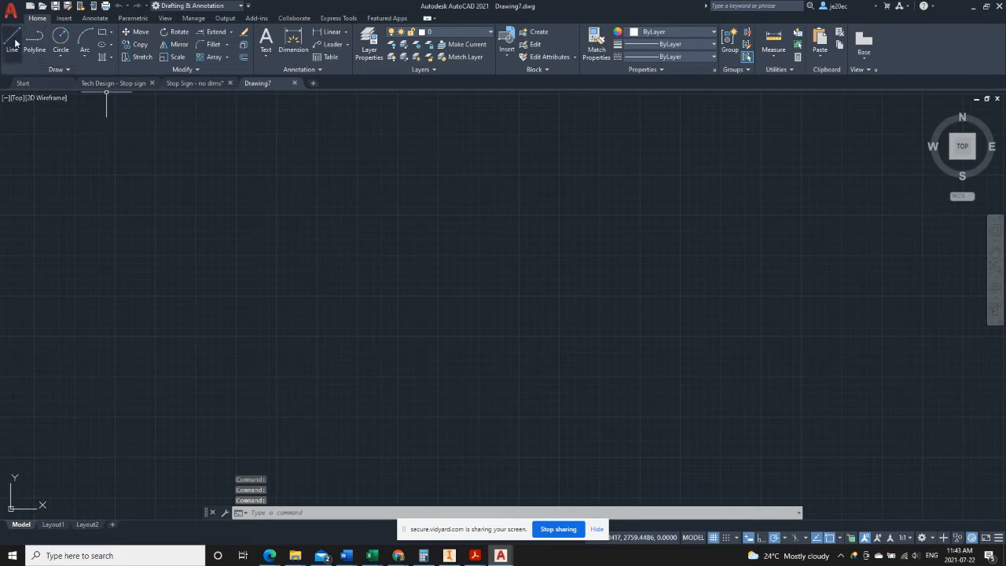
- Start a line and place its first point in the drawing area
left_click(12, 40)
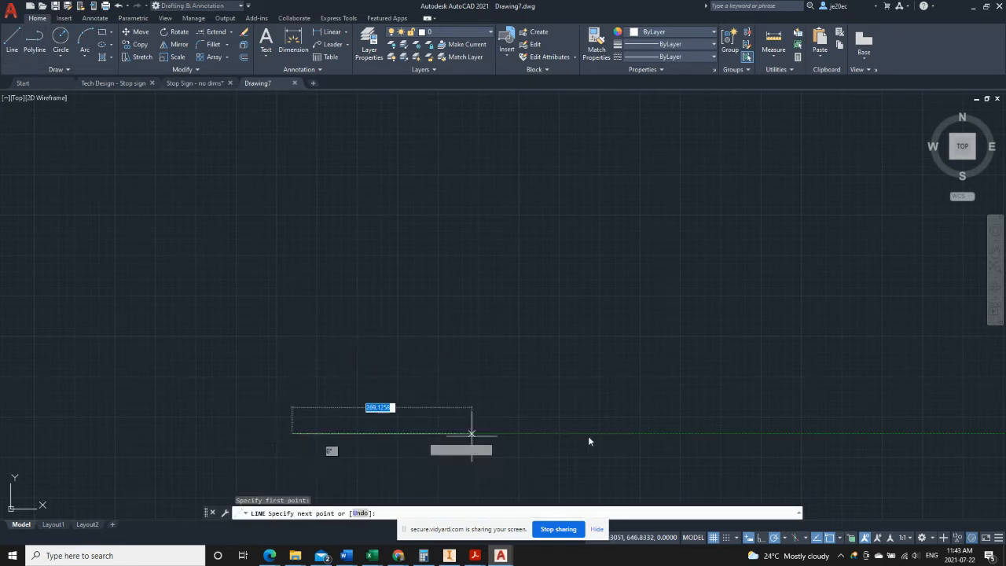
mouse_move(601, 434)
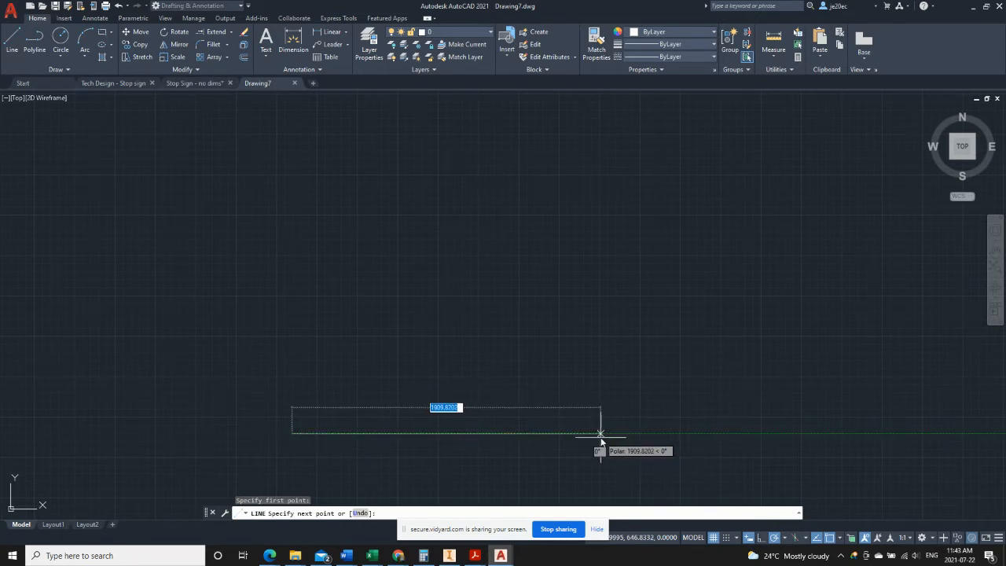
mouse_move(579, 437)
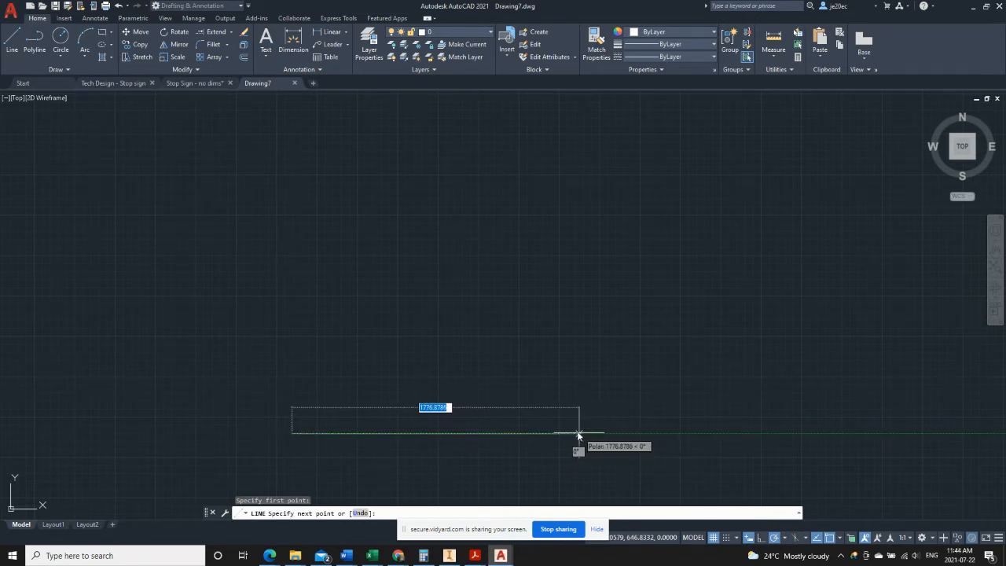
mouse_move(554, 434)
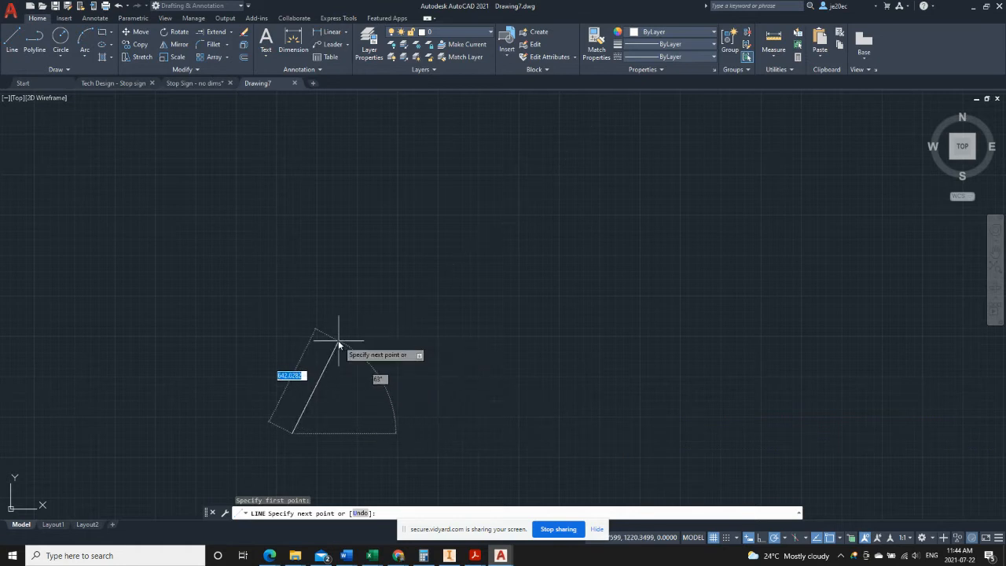
mouse_move(293, 324)
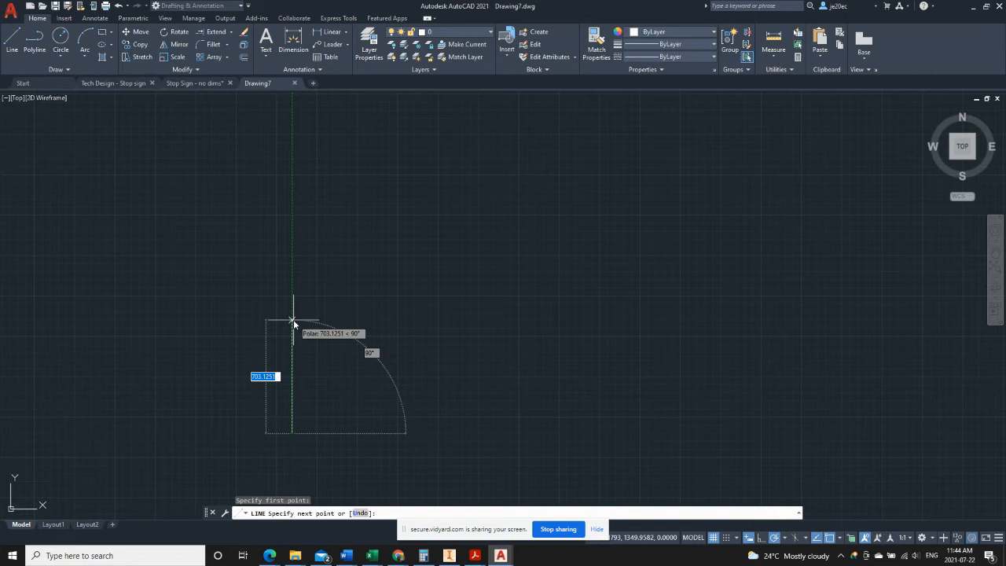
mouse_move(293, 321)
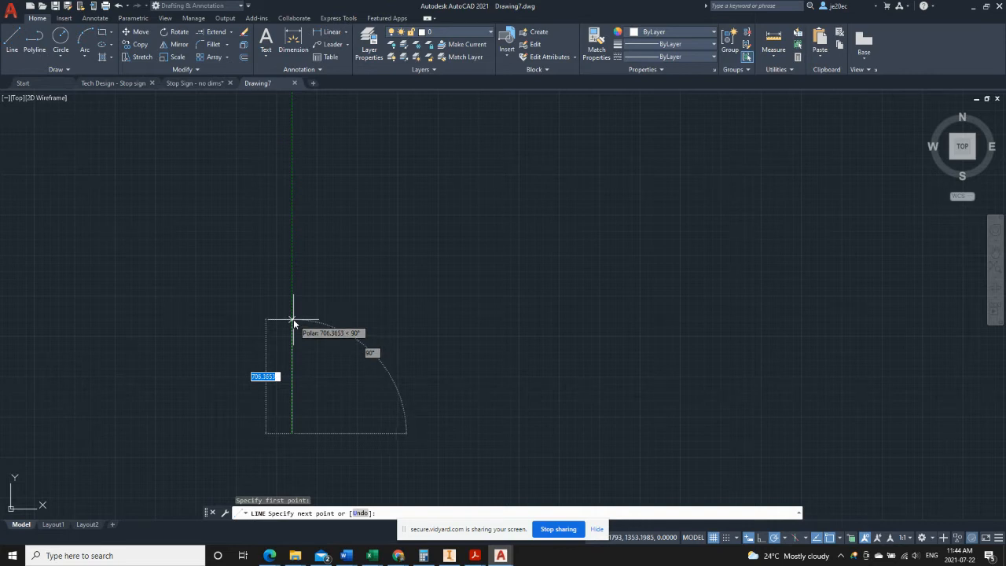
left_click(293, 322)
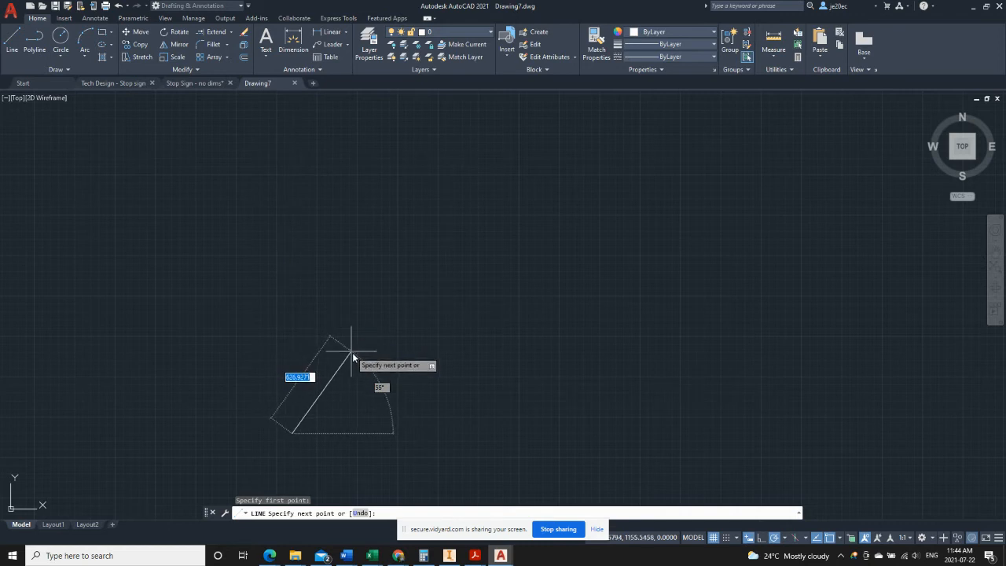
mouse_move(370, 360)
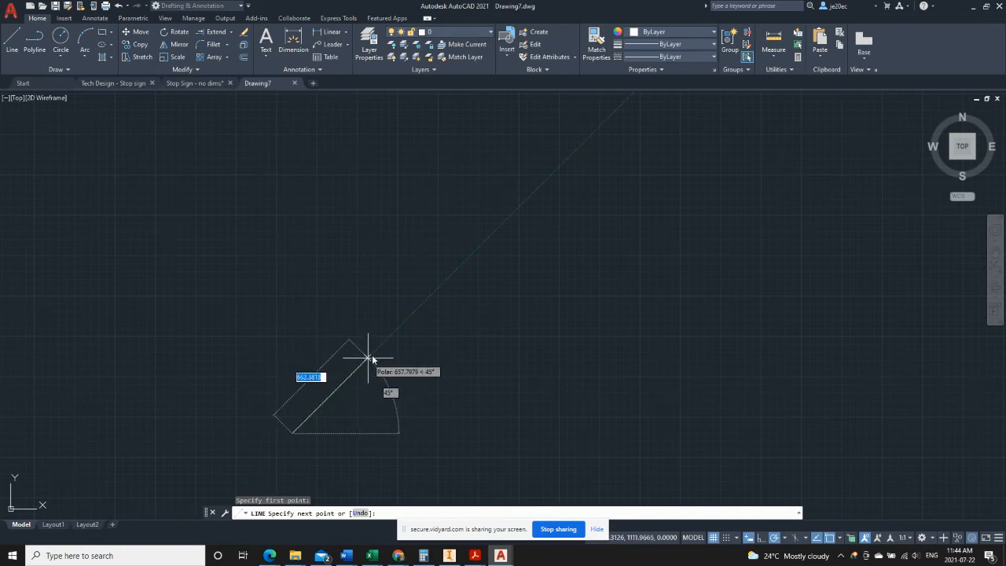
mouse_move(378, 352)
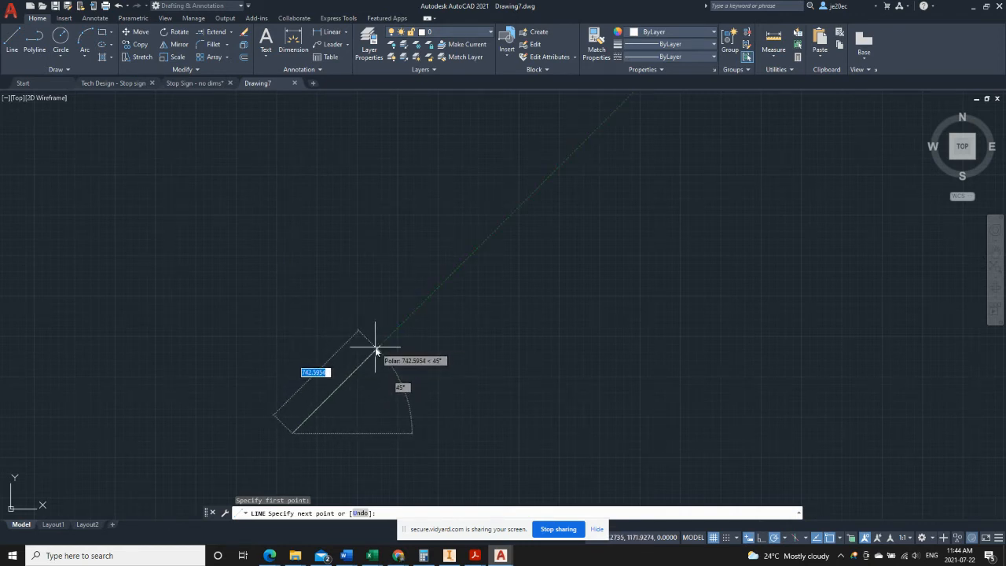
mouse_move(377, 349)
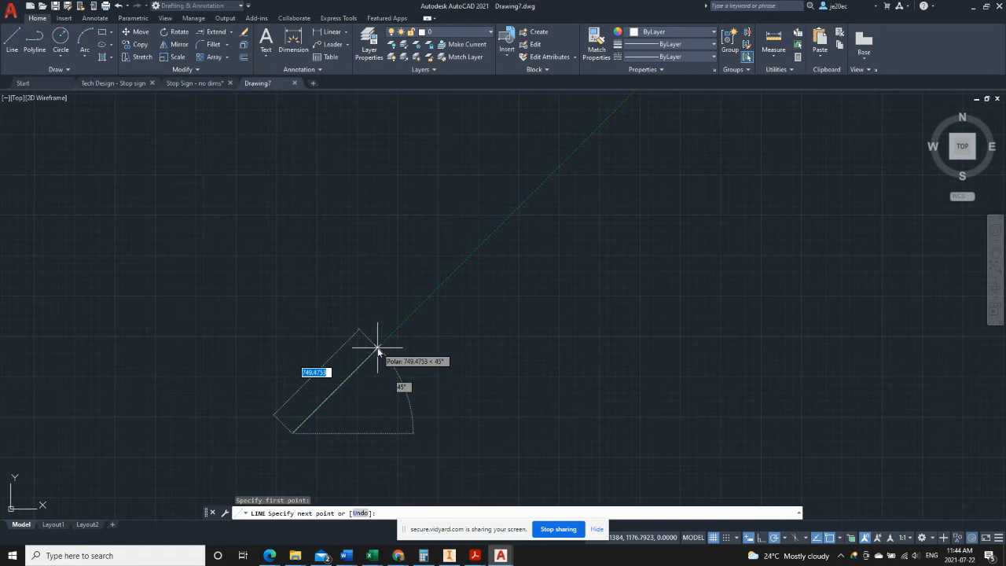
mouse_move(293, 324)
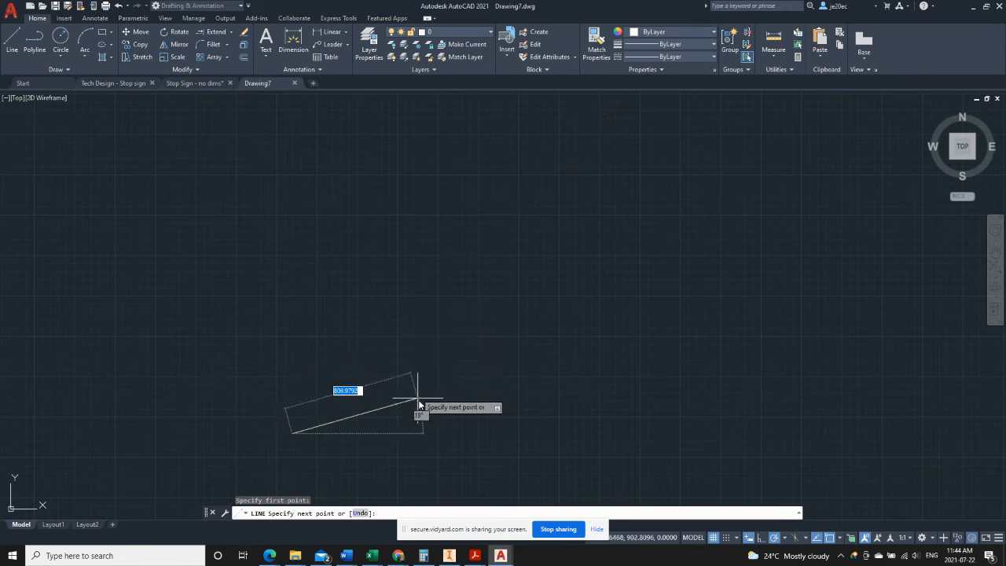
mouse_move(419, 434)
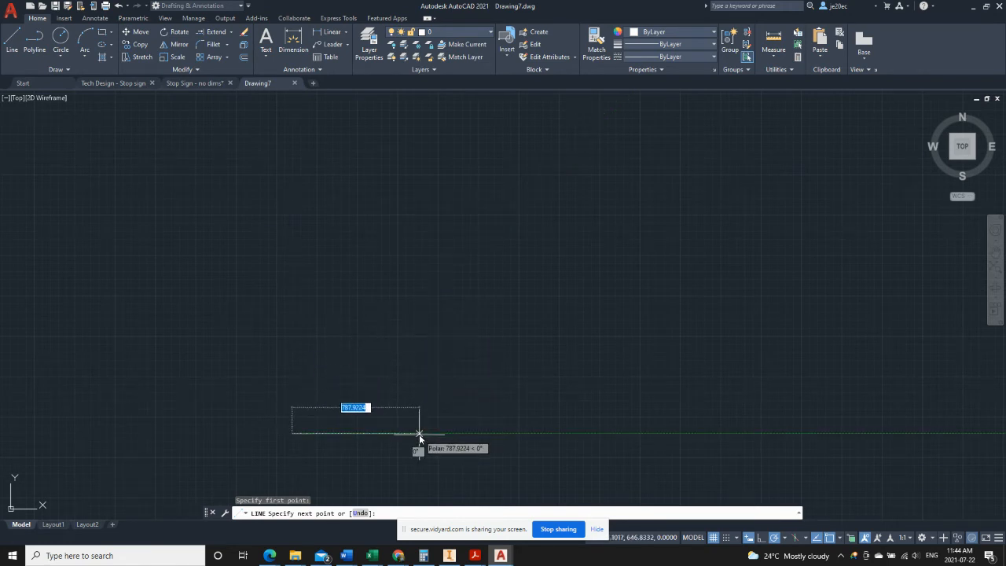
mouse_move(380, 438)
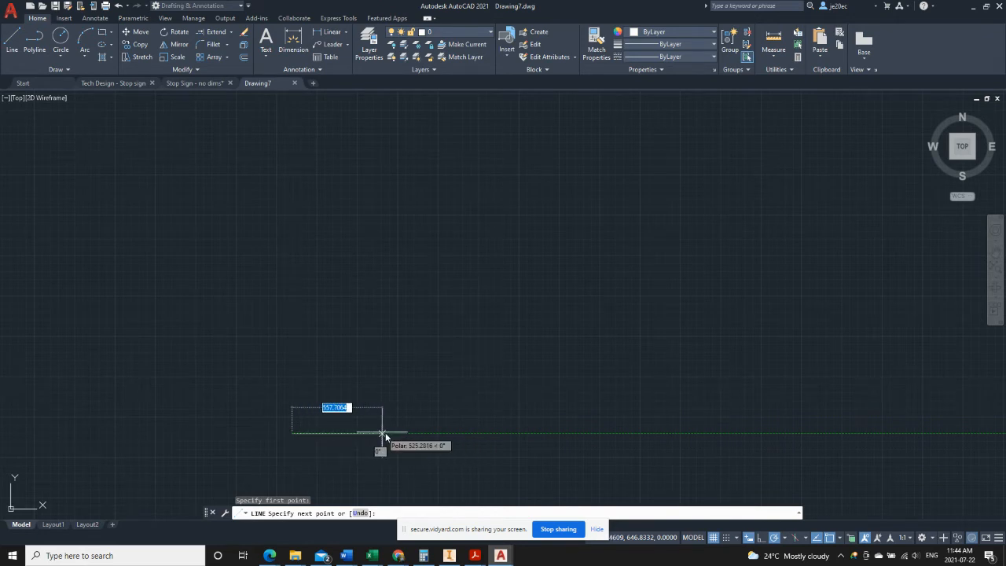
mouse_move(399, 434)
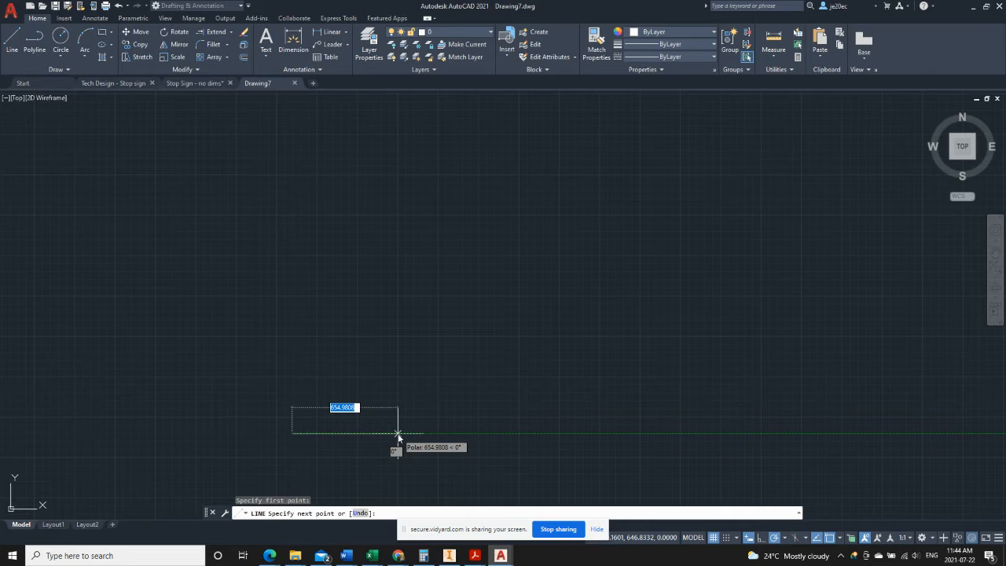
- Draw the 150-unit square sides and discard the unfinished angled segment
type("150")
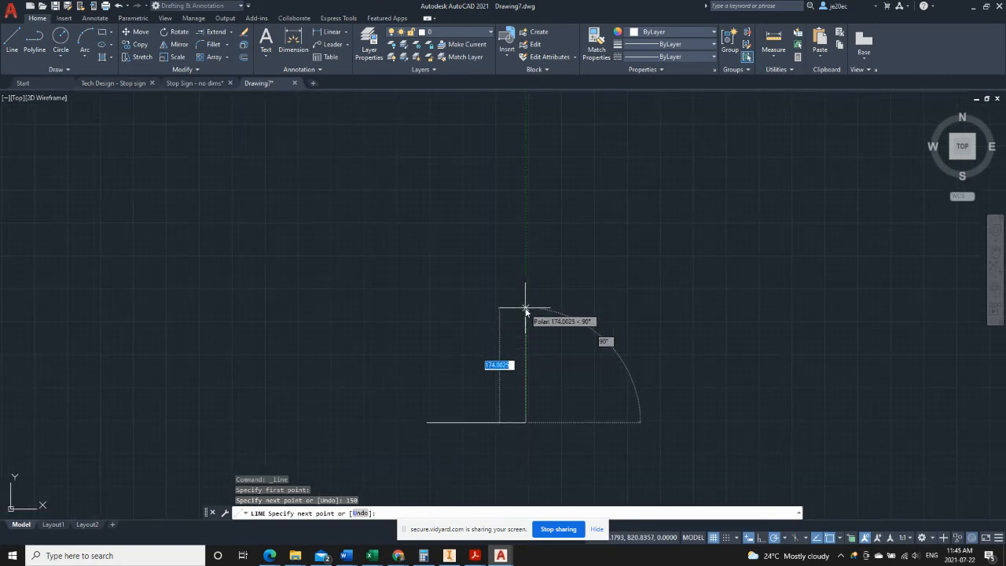
mouse_move(525, 360)
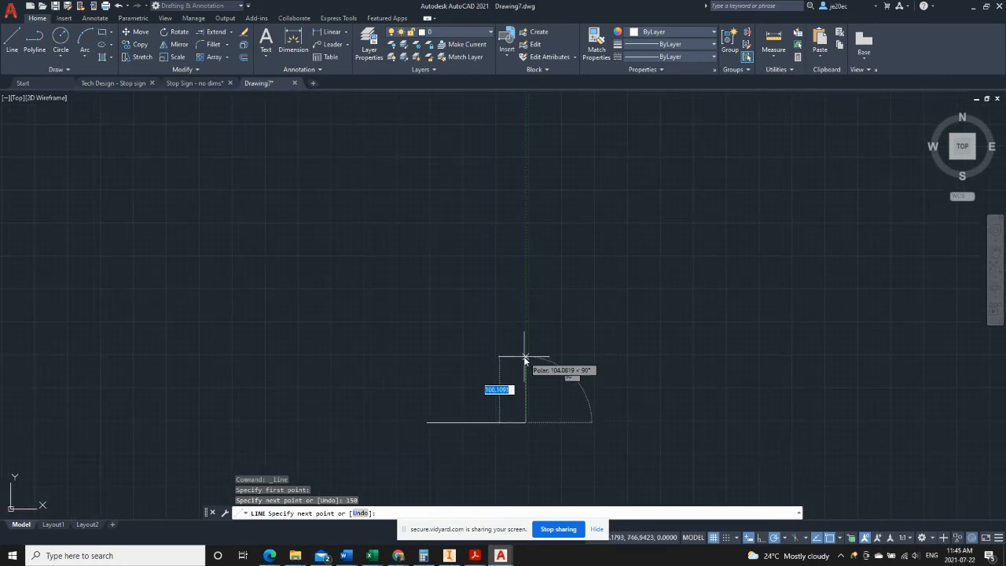
mouse_move(526, 329)
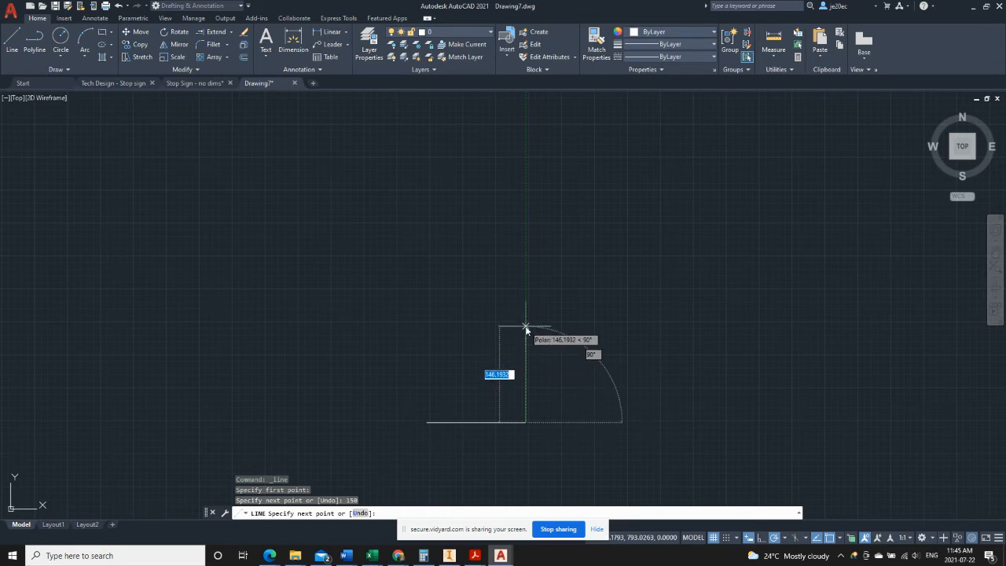
mouse_move(525, 315)
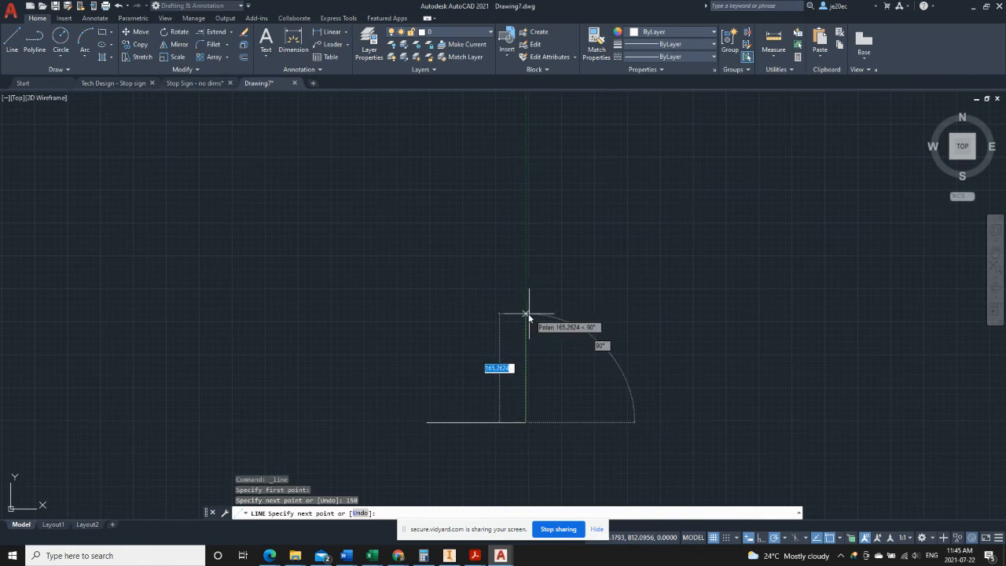
mouse_move(537, 328)
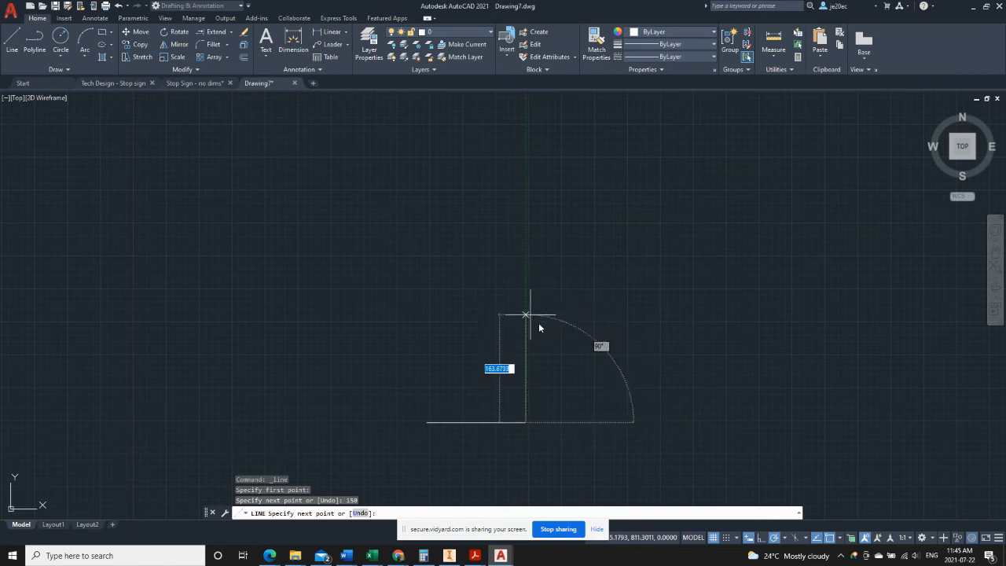
mouse_move(525, 330)
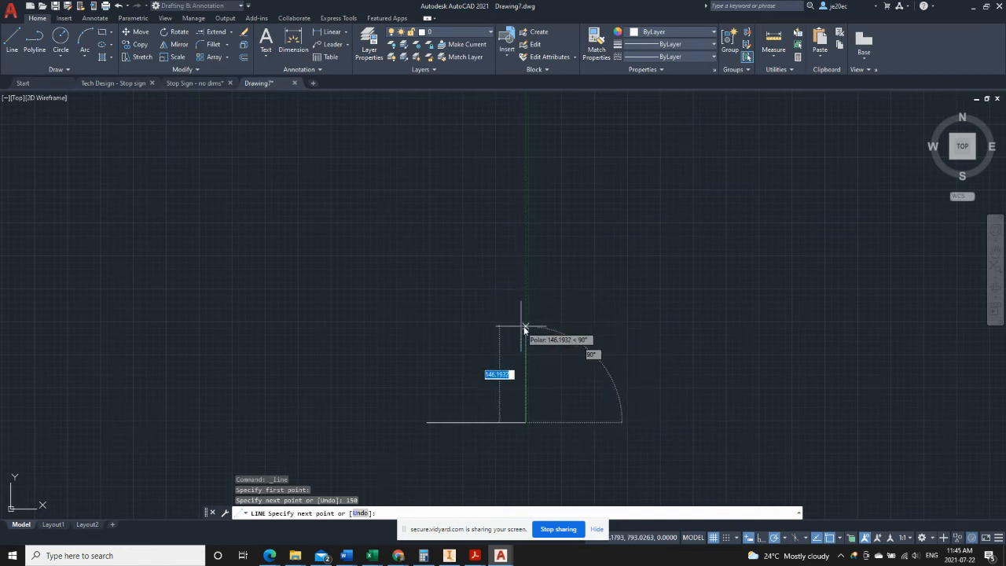
mouse_move(525, 328)
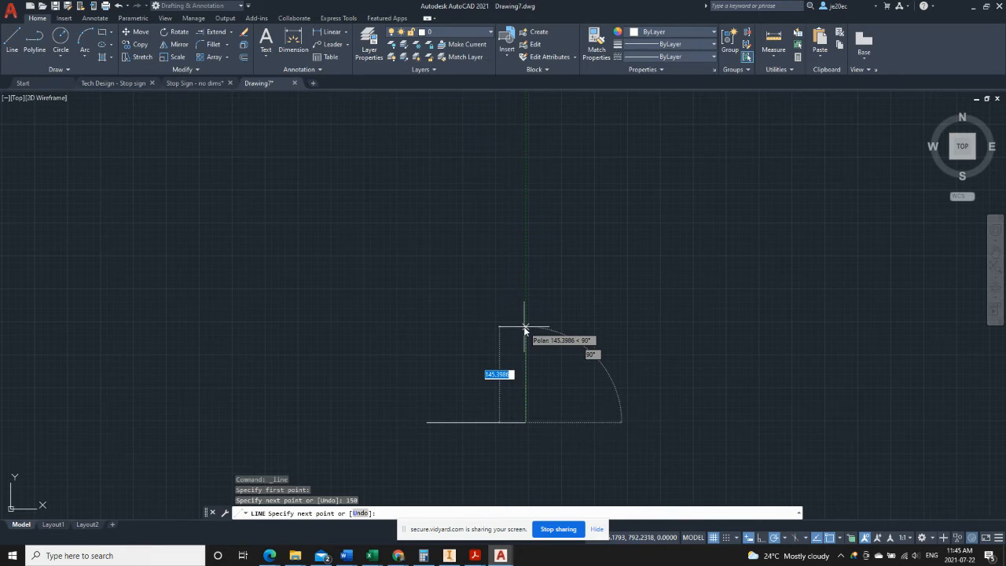
left_click(526, 324)
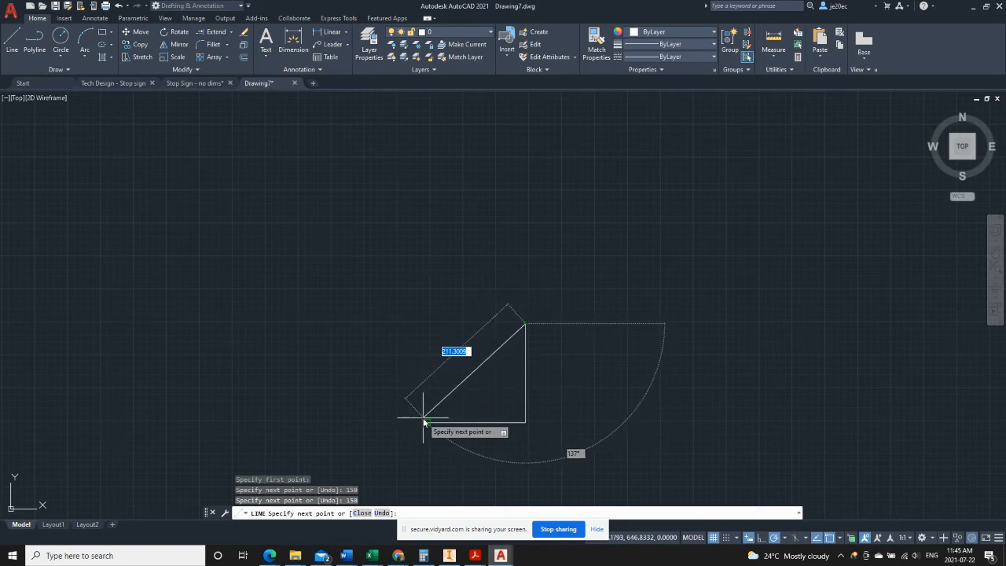
mouse_move(428, 423)
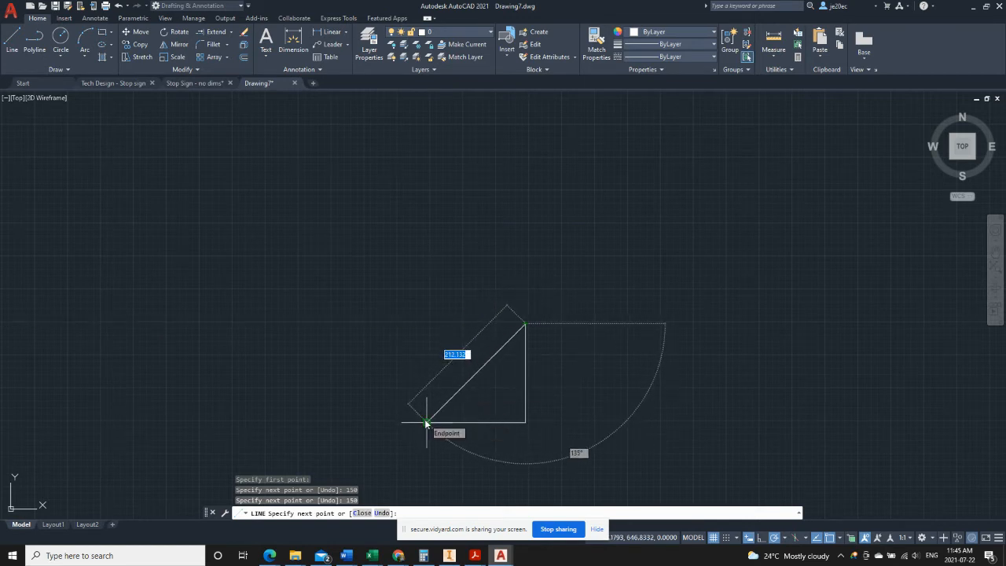
mouse_move(427, 407)
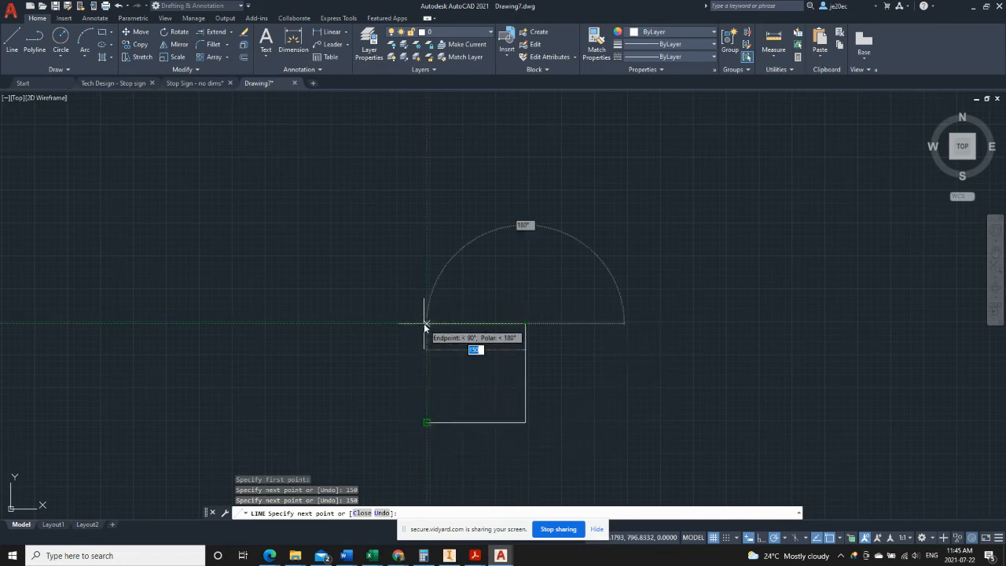
mouse_move(424, 322)
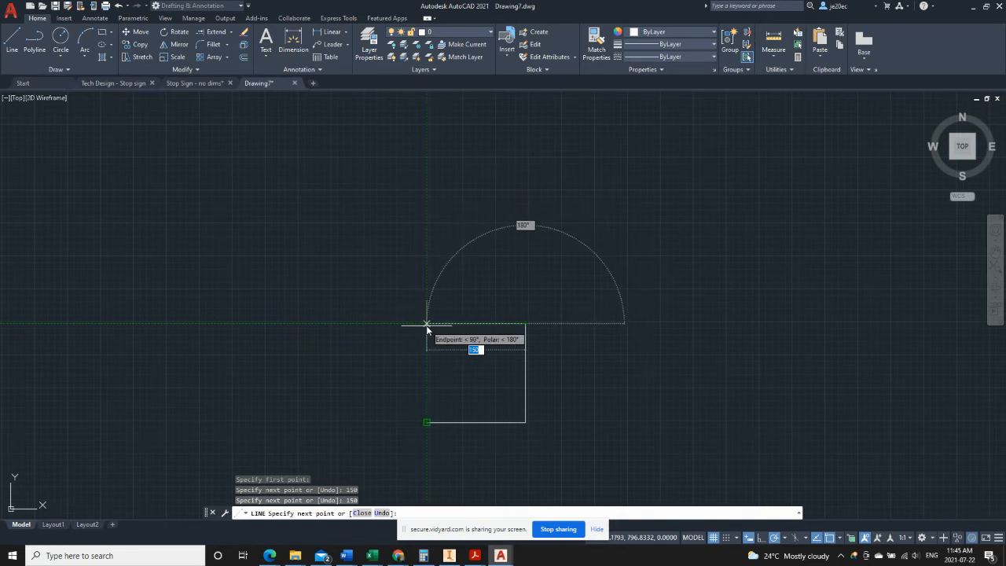
mouse_move(428, 322)
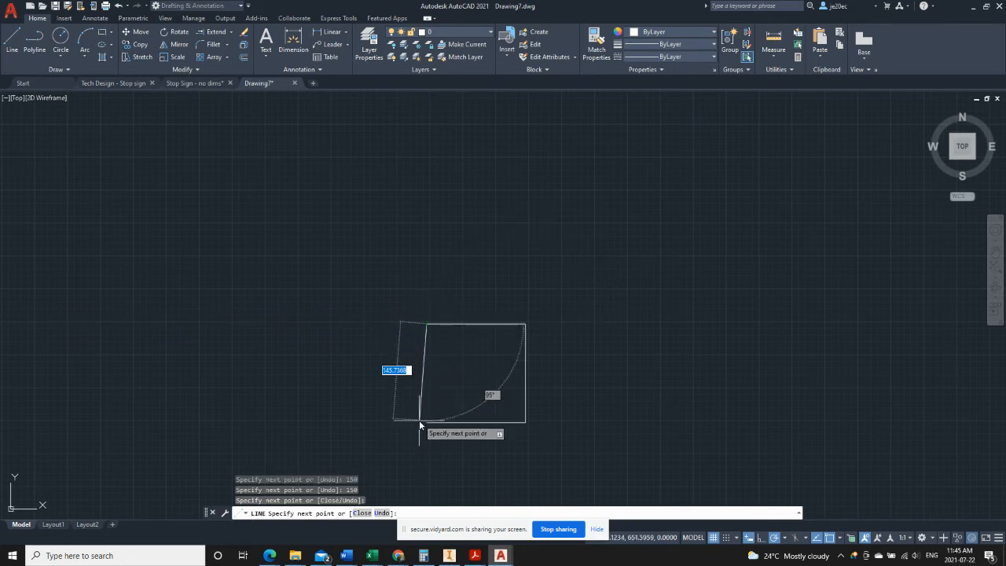
mouse_move(417, 324)
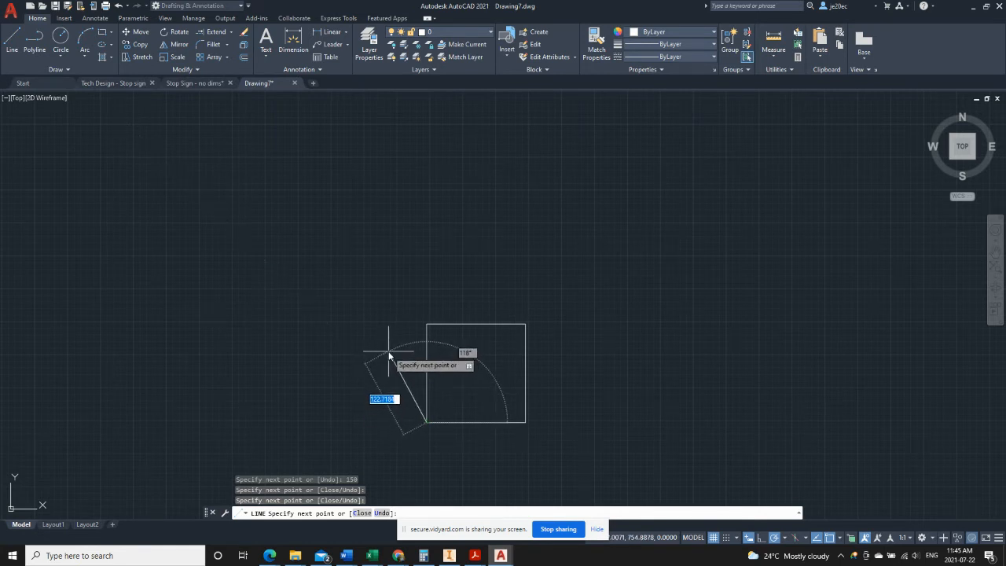
mouse_move(223, 355)
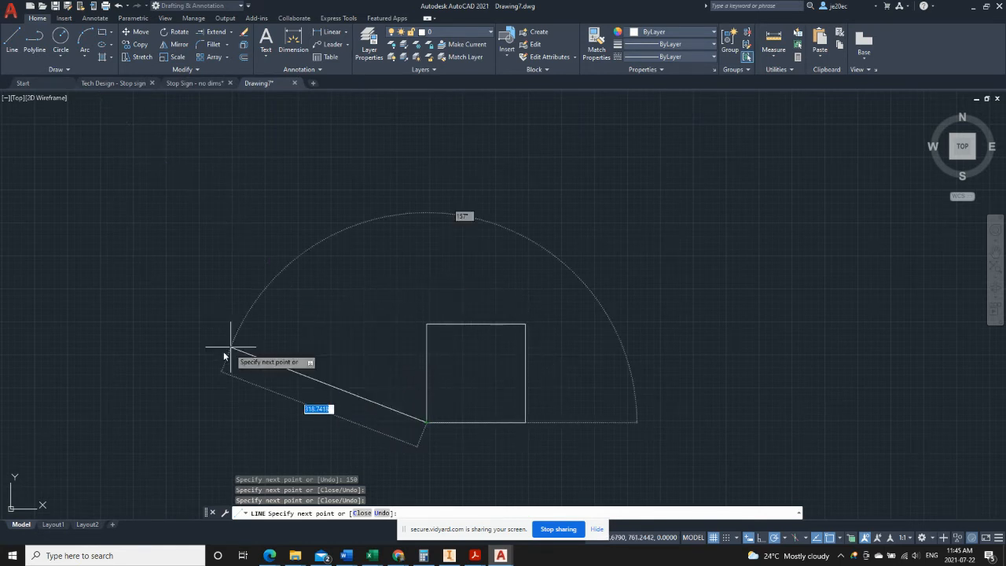
mouse_move(217, 418)
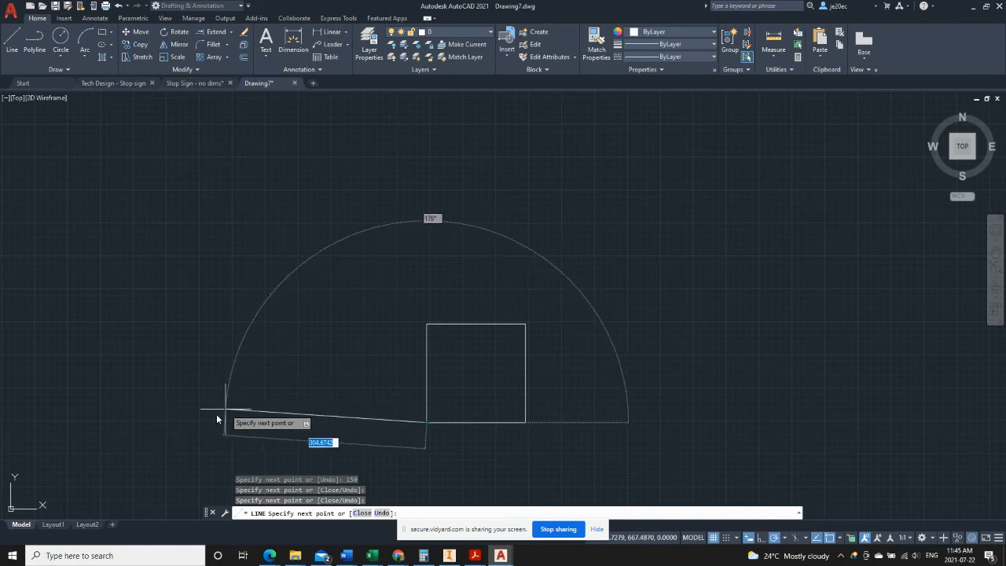
mouse_move(203, 388)
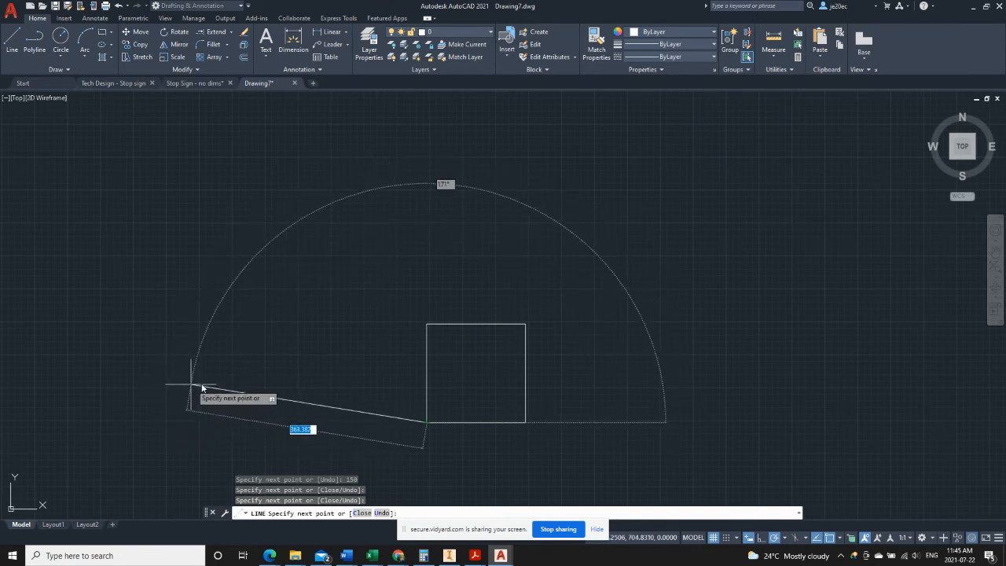
mouse_move(315, 407)
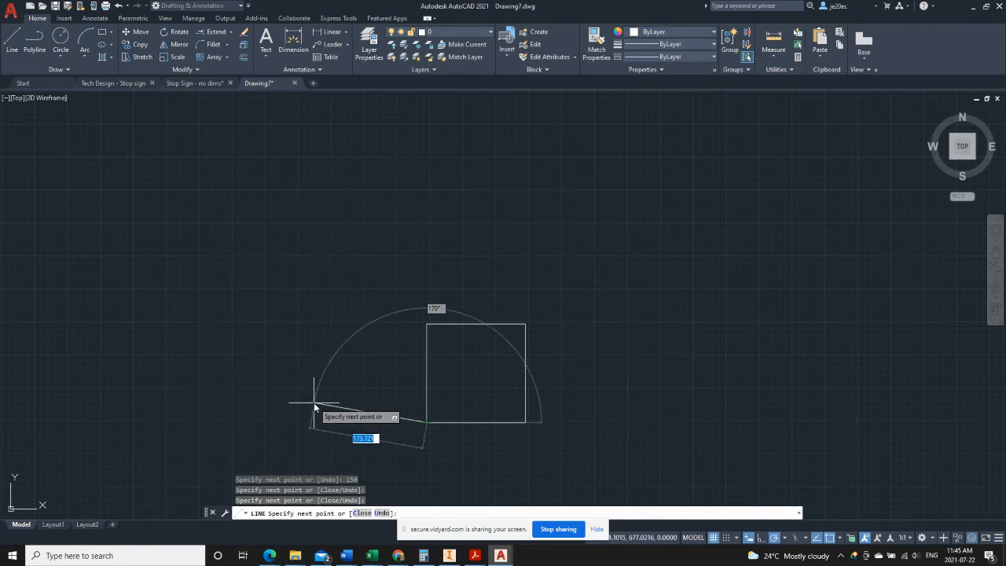
key("Escape")
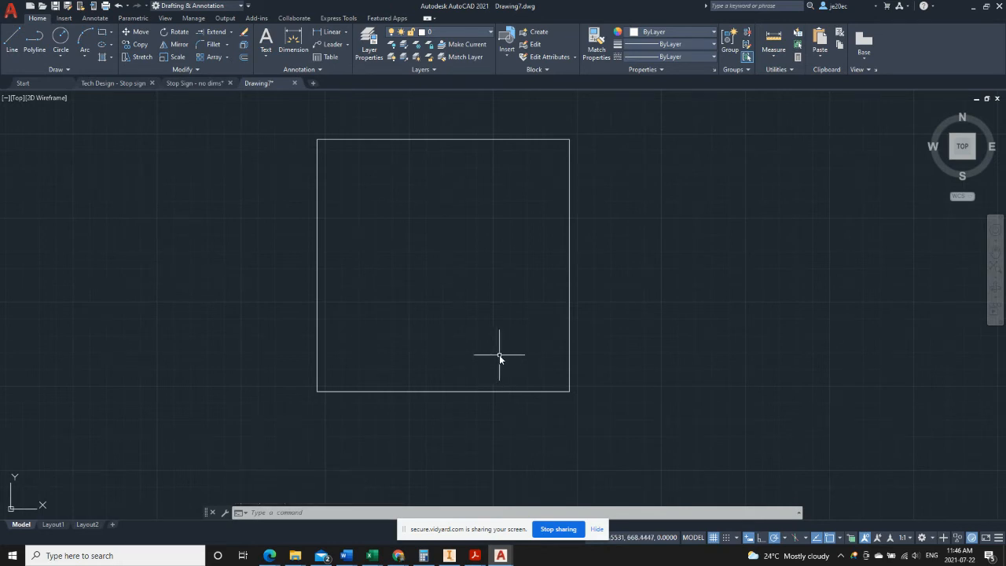
mouse_move(521, 347)
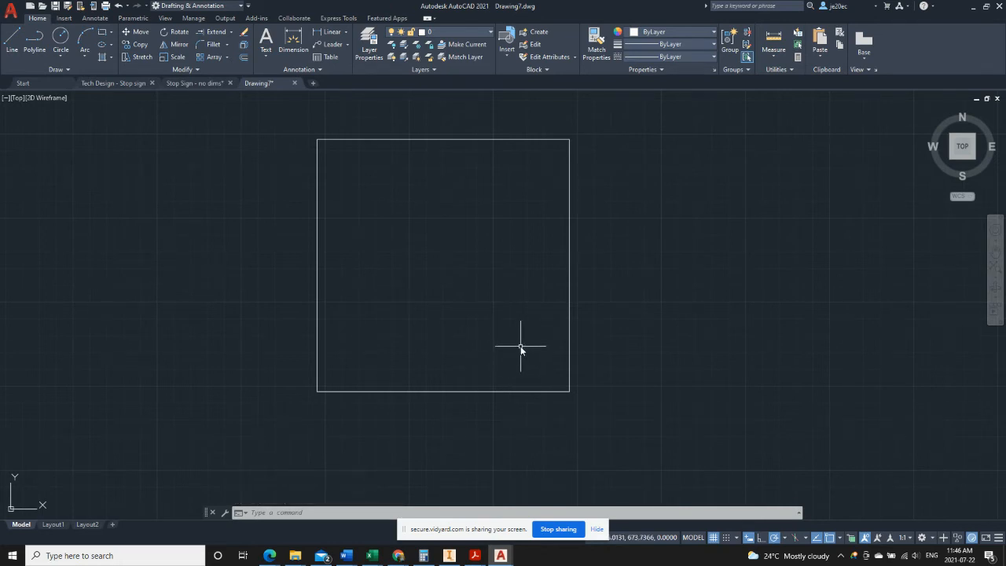
mouse_move(522, 179)
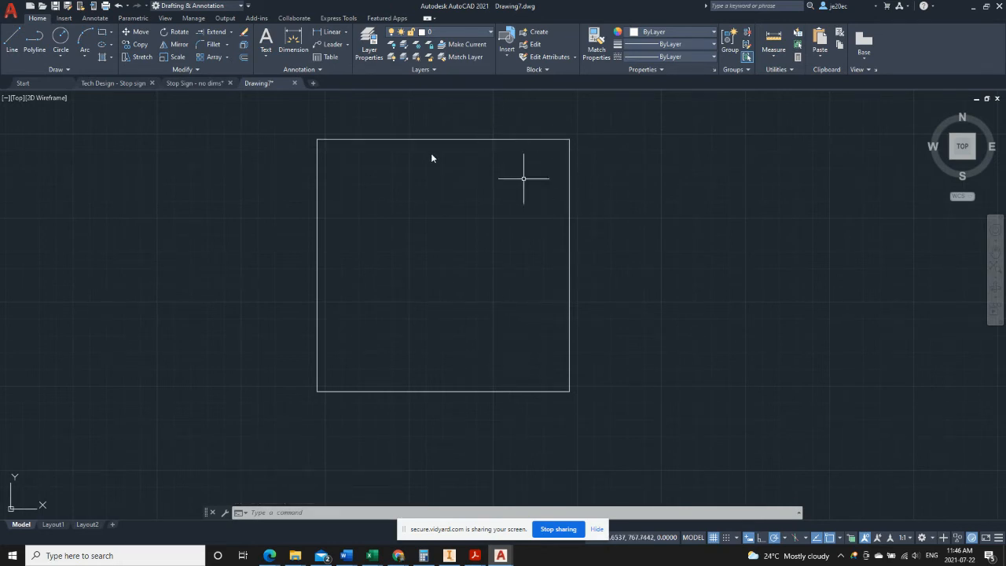
mouse_move(236, 338)
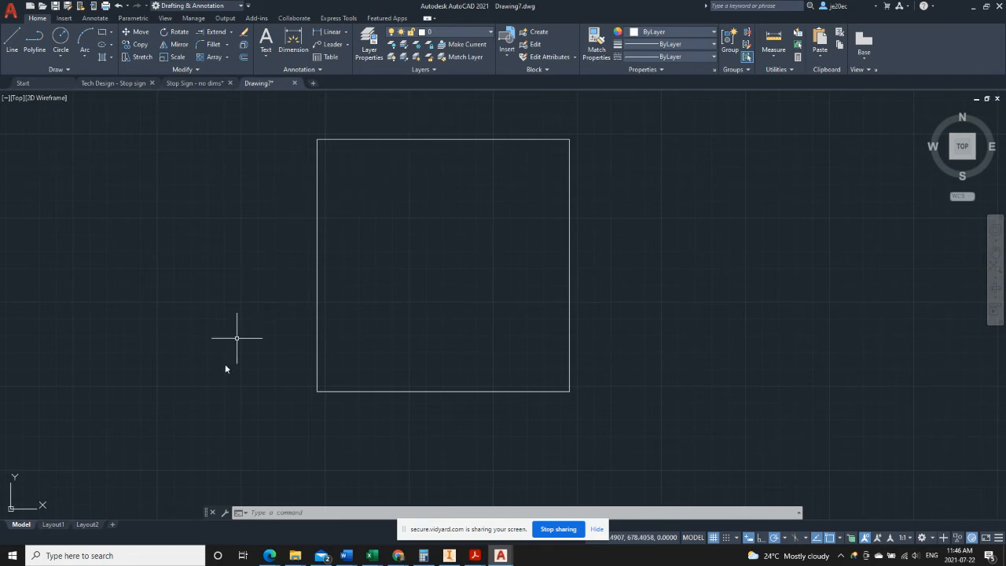
mouse_move(616, 318)
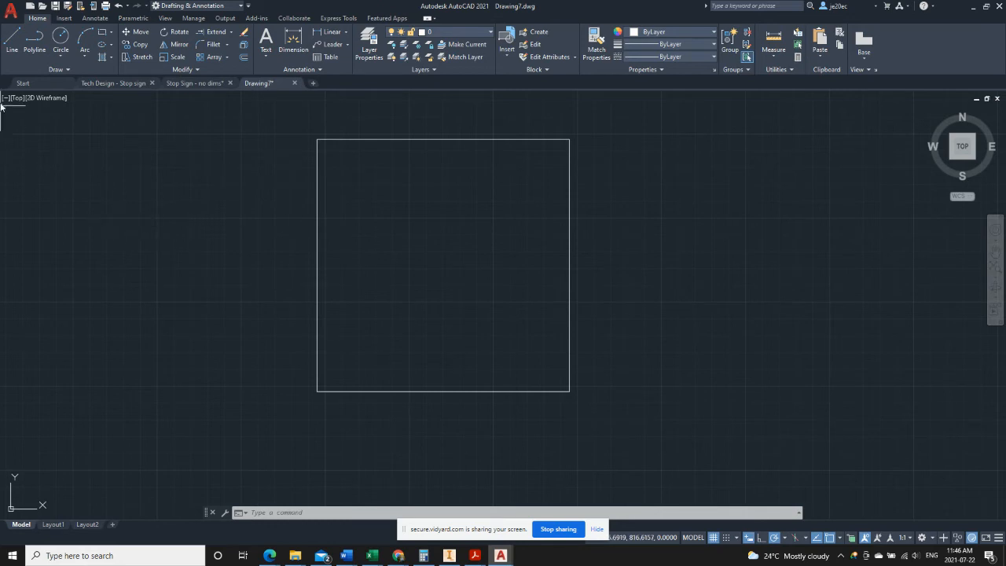
left_click(11, 41)
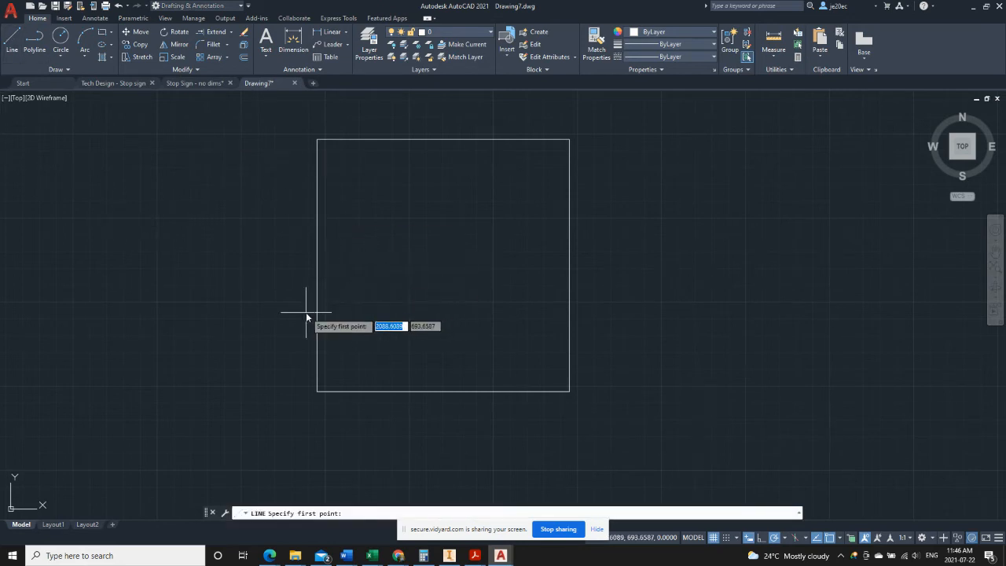
key("Escape")
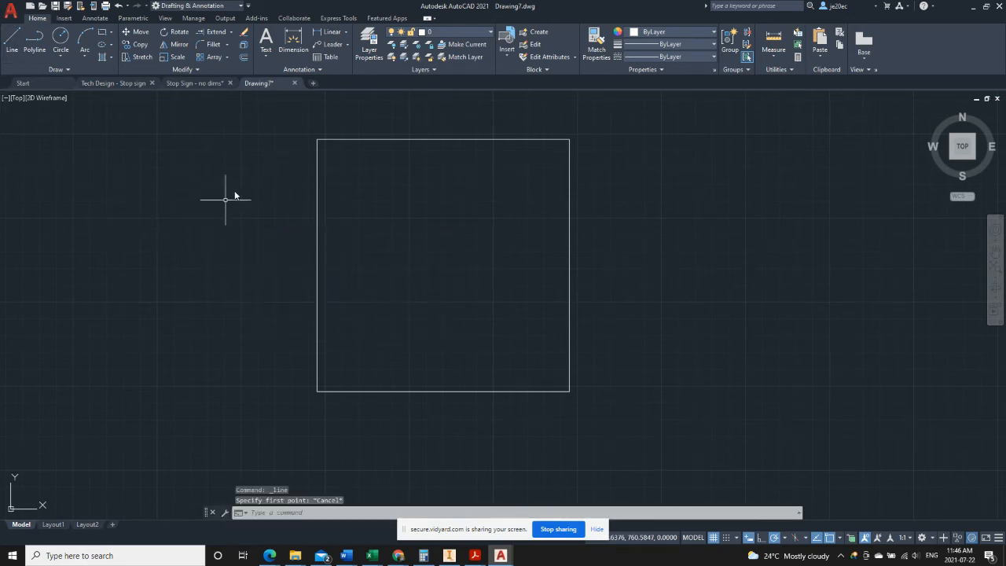
mouse_move(236, 198)
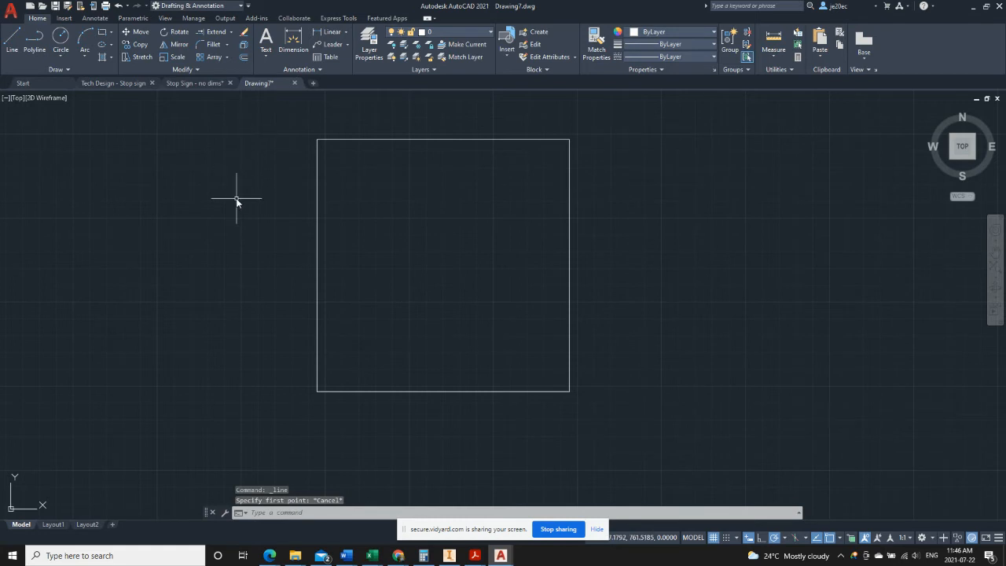
mouse_move(269, 183)
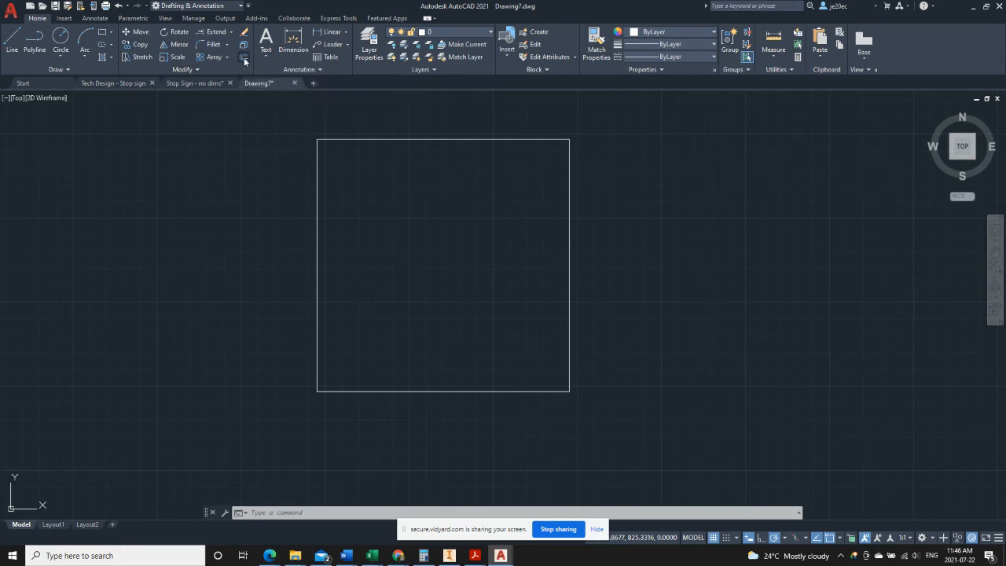
left_click(243, 61)
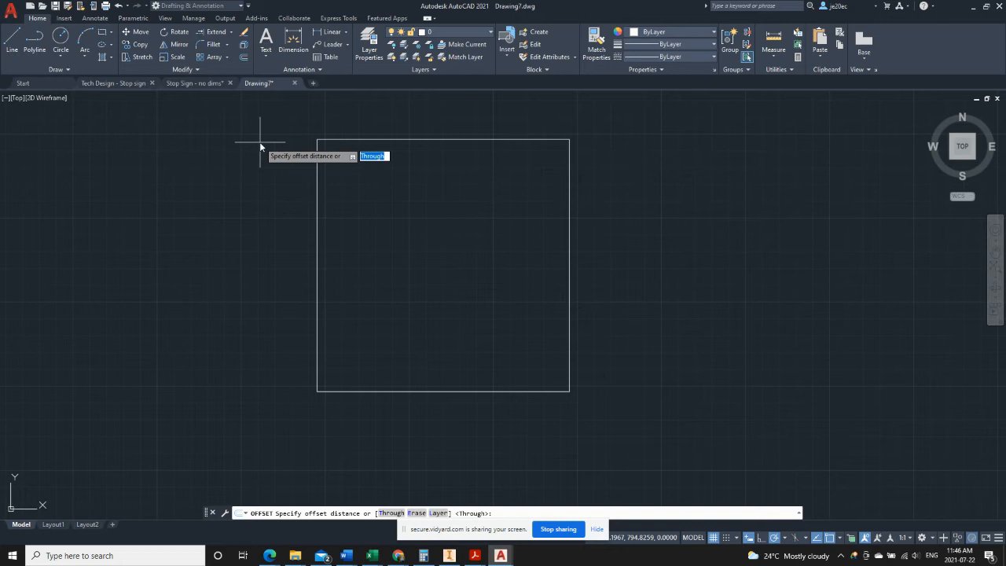
- Offset the square's edges 44 units inward to form a three-by-three grid
type("44")
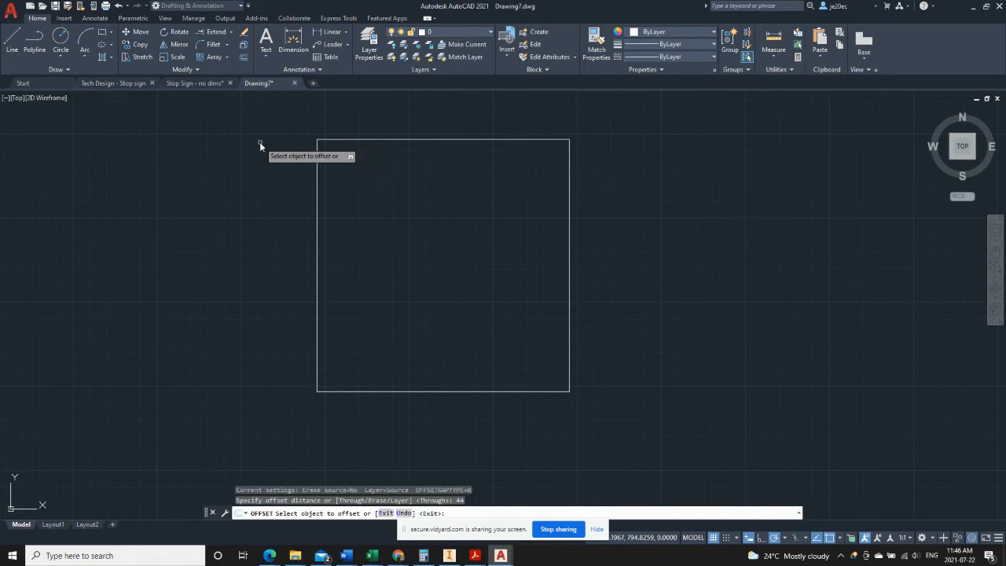
mouse_move(289, 161)
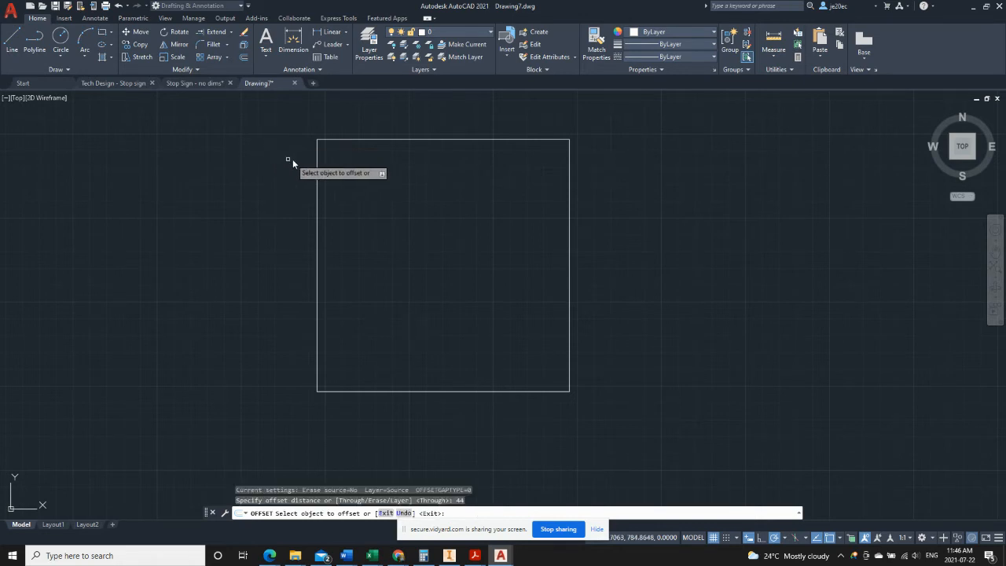
mouse_move(312, 174)
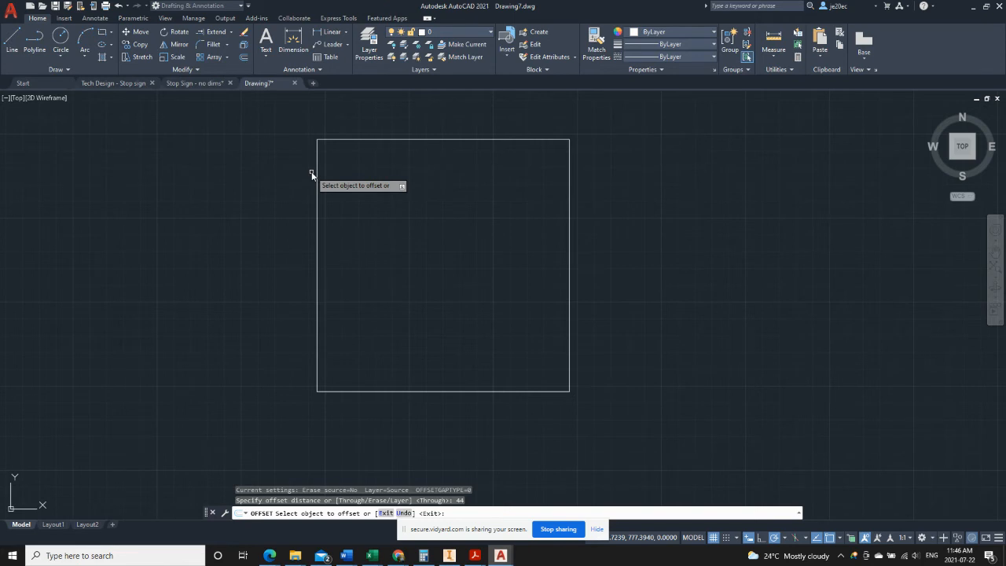
left_click(317, 173)
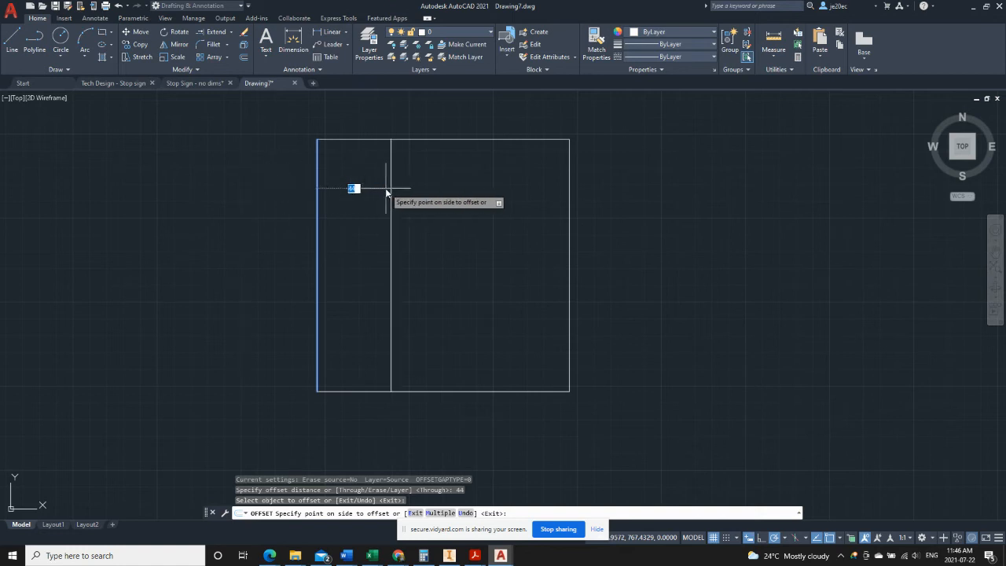
mouse_move(409, 192)
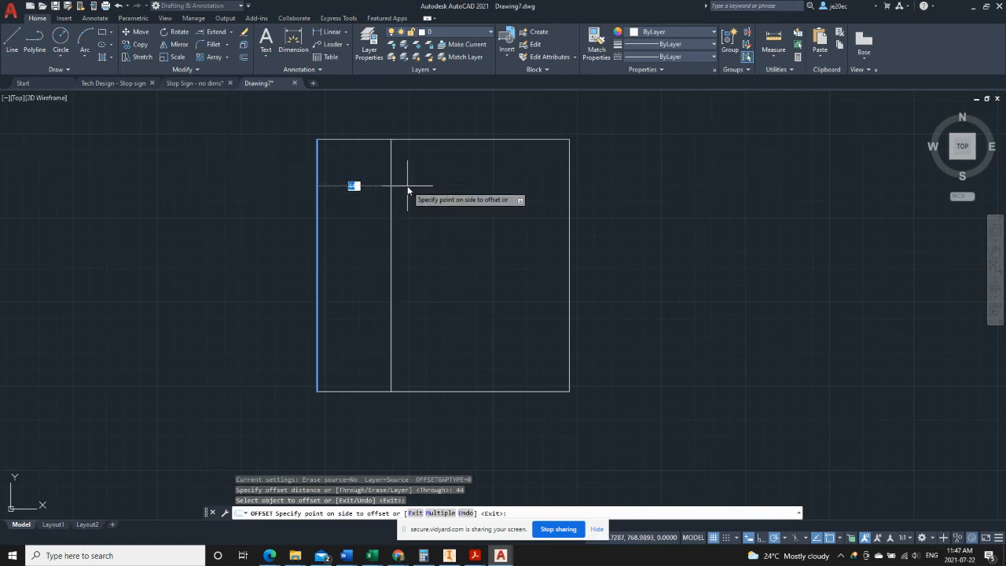
left_click(409, 185)
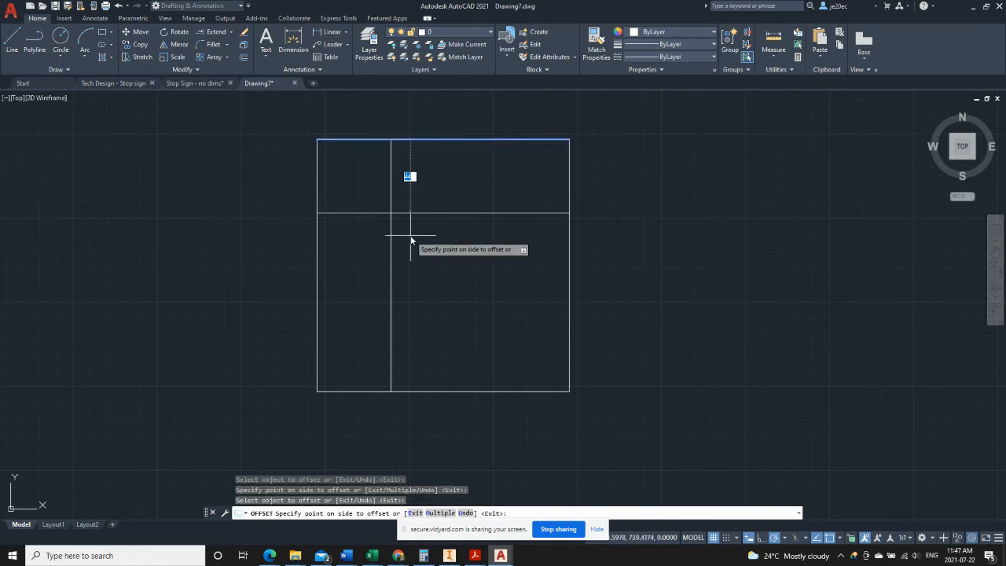
left_click(410, 239)
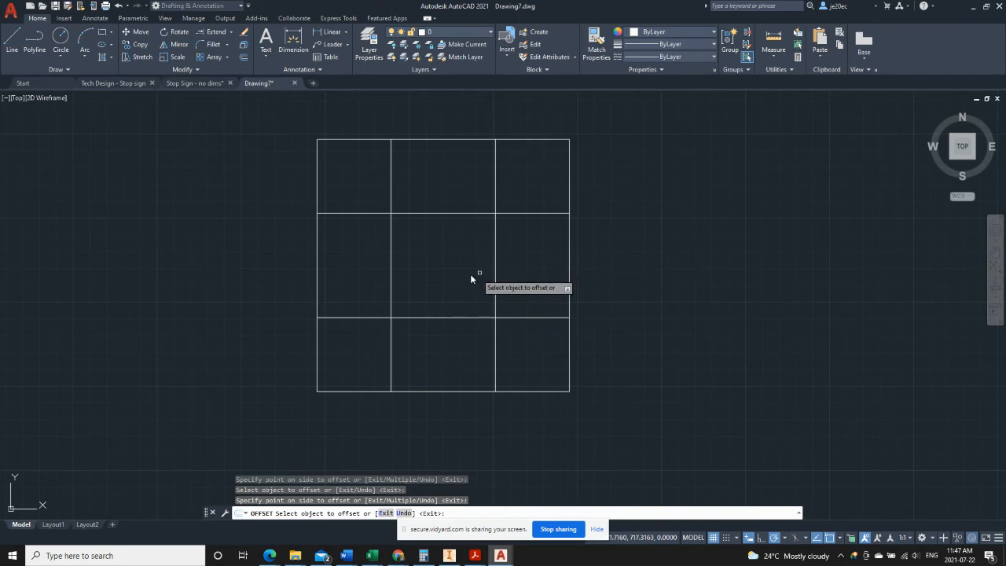
mouse_move(314, 202)
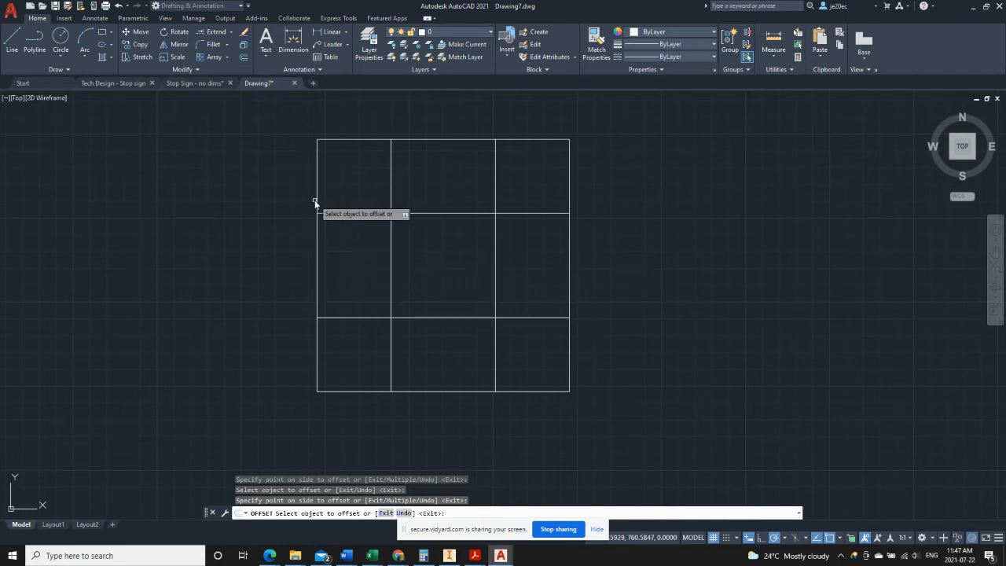
mouse_move(387, 136)
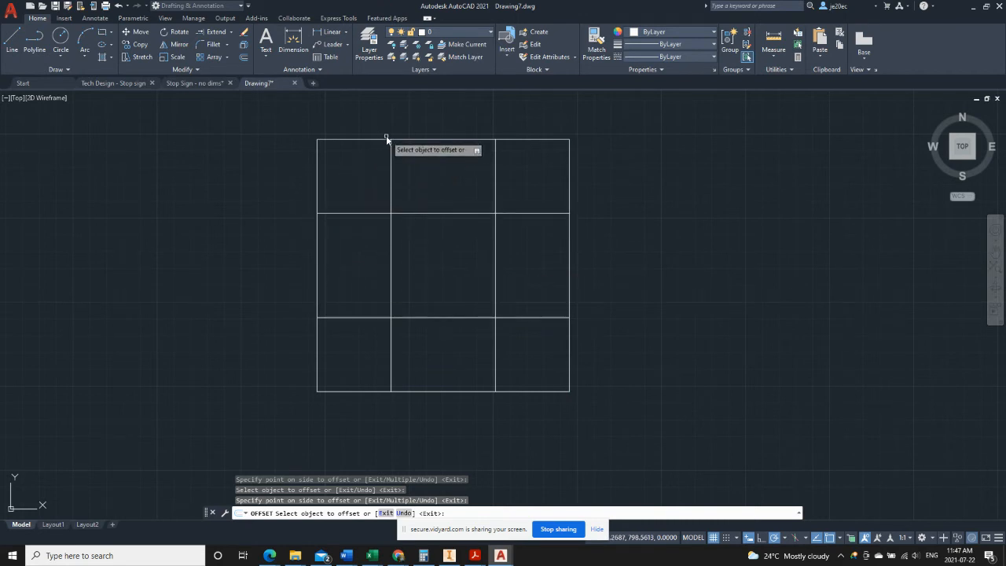
mouse_move(569, 252)
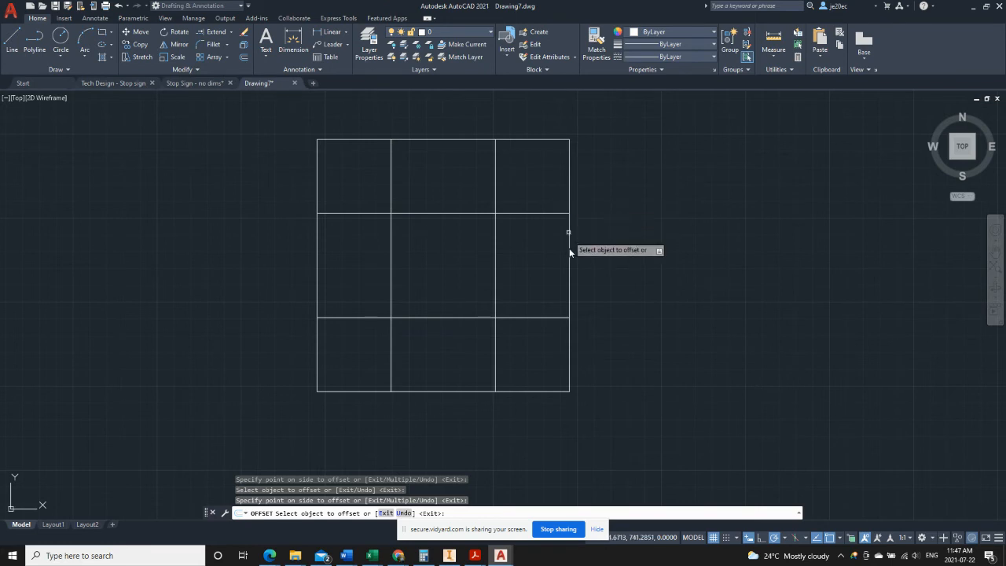
mouse_move(217, 243)
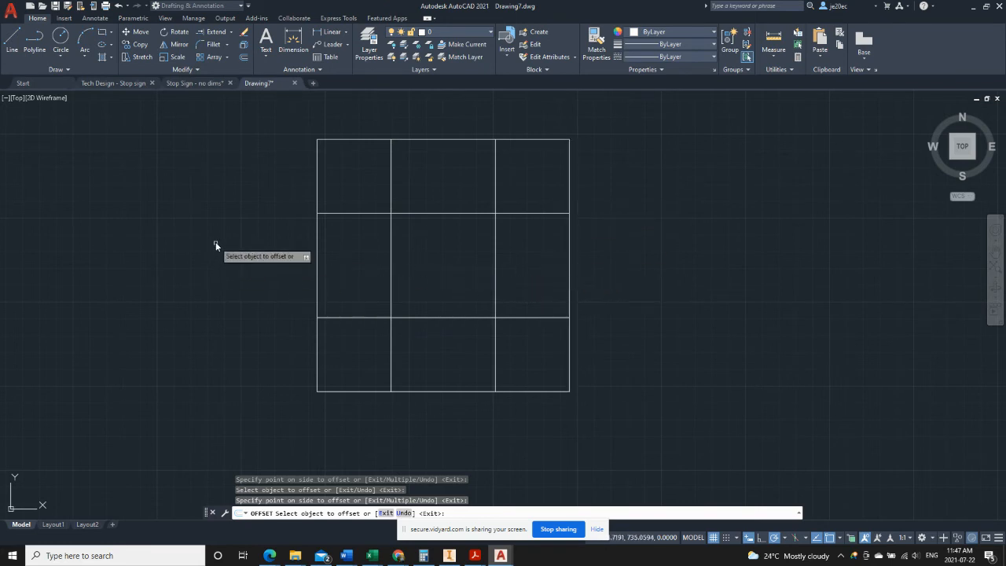
mouse_move(522, 236)
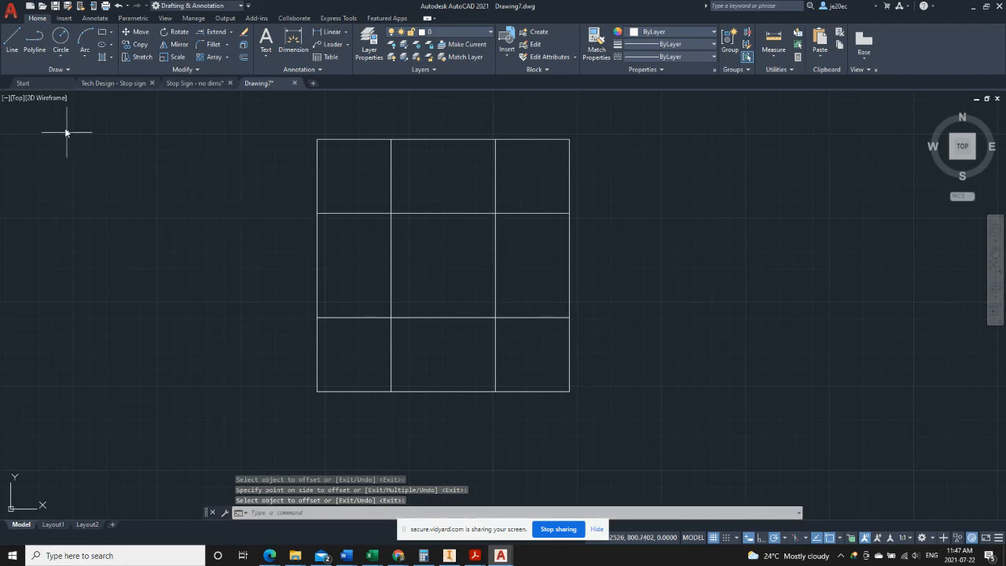
- Draw diagonal lines across the corner cells between the guide-line intersections
left_click(13, 44)
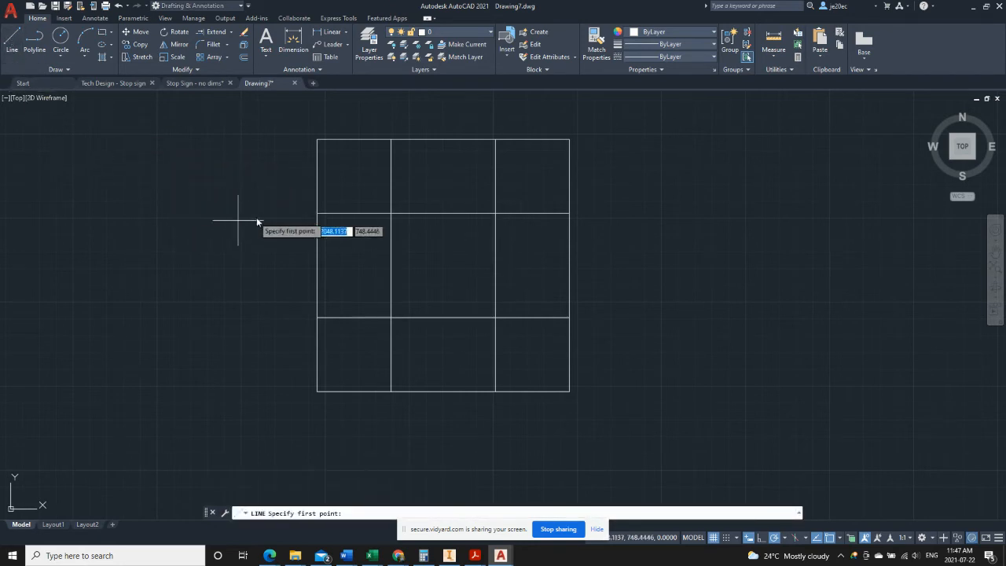
mouse_move(317, 214)
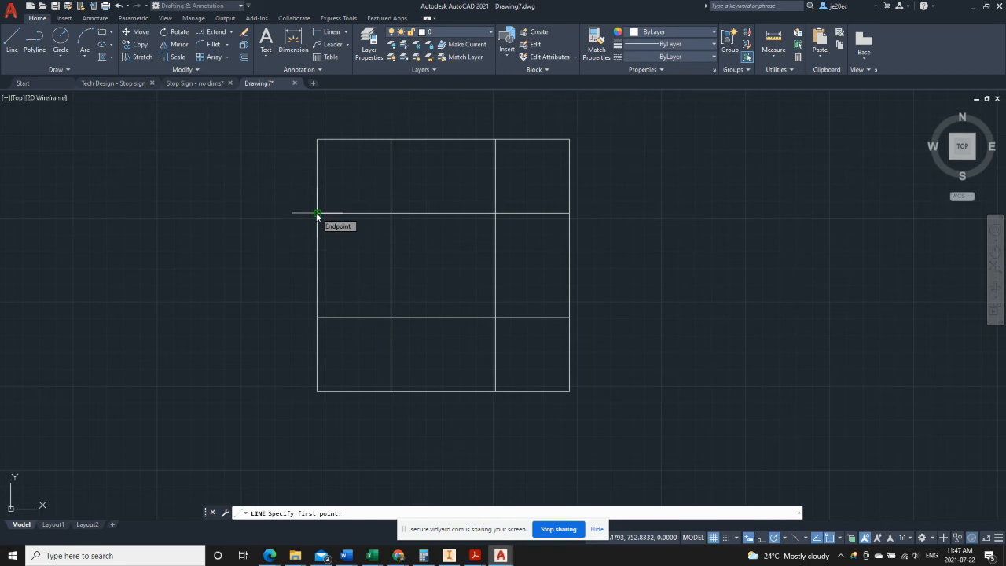
left_click(317, 213)
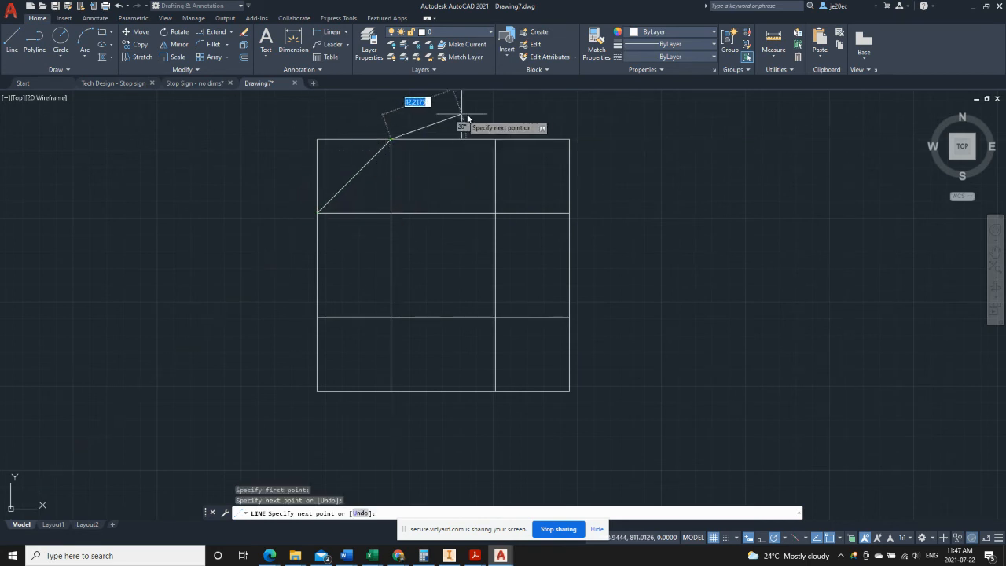
mouse_move(503, 114)
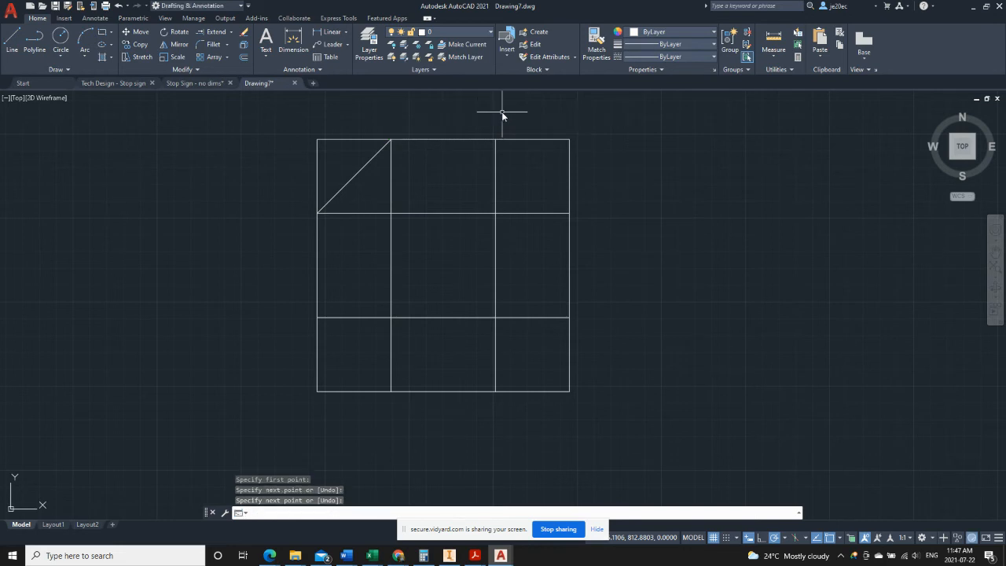
mouse_move(437, 116)
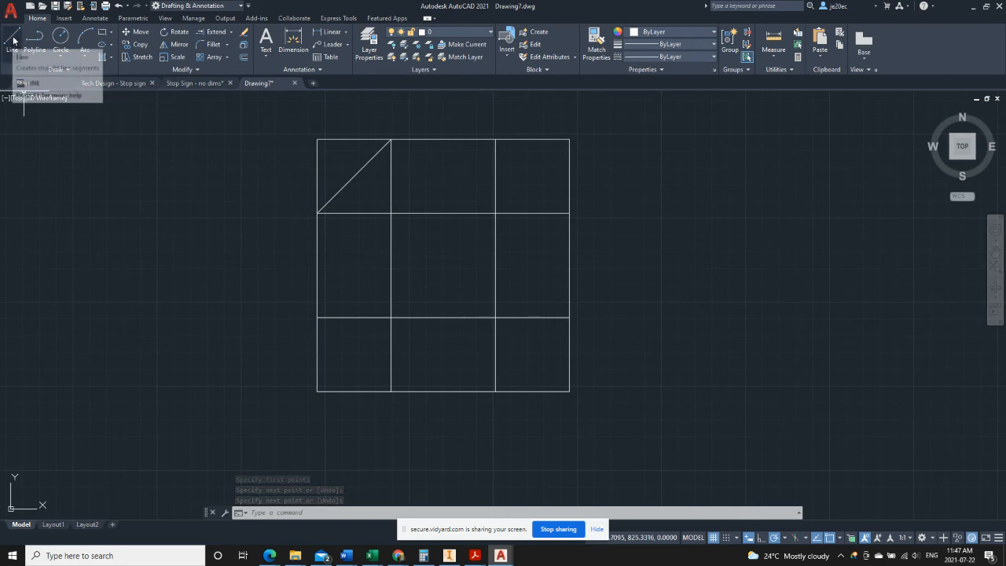
left_click(13, 40)
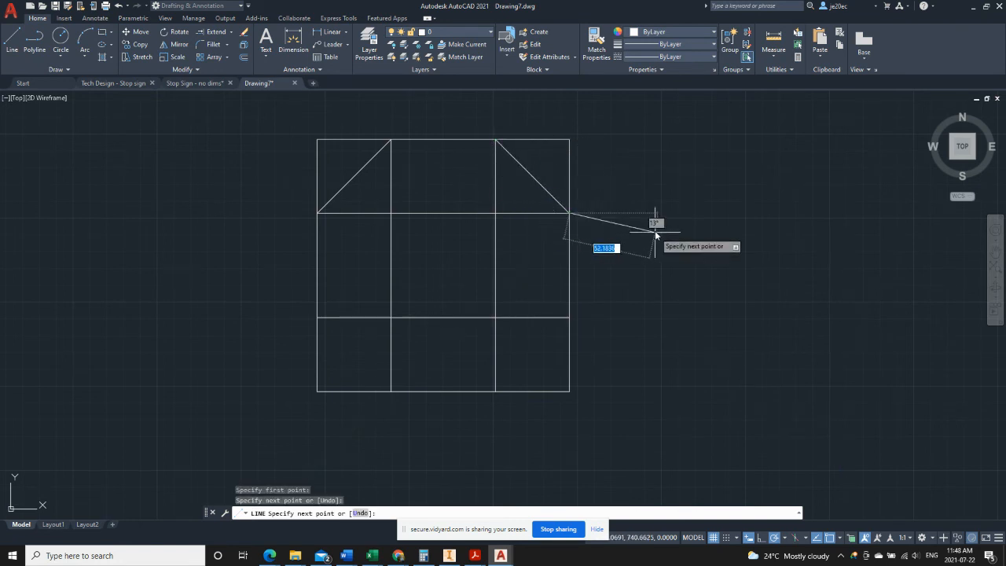
key("Escape")
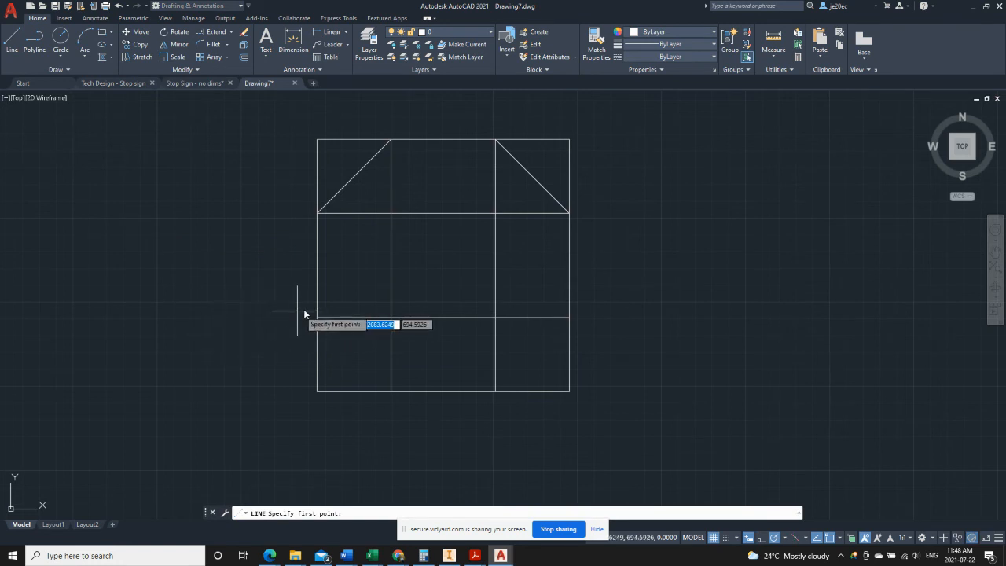
left_click(318, 322)
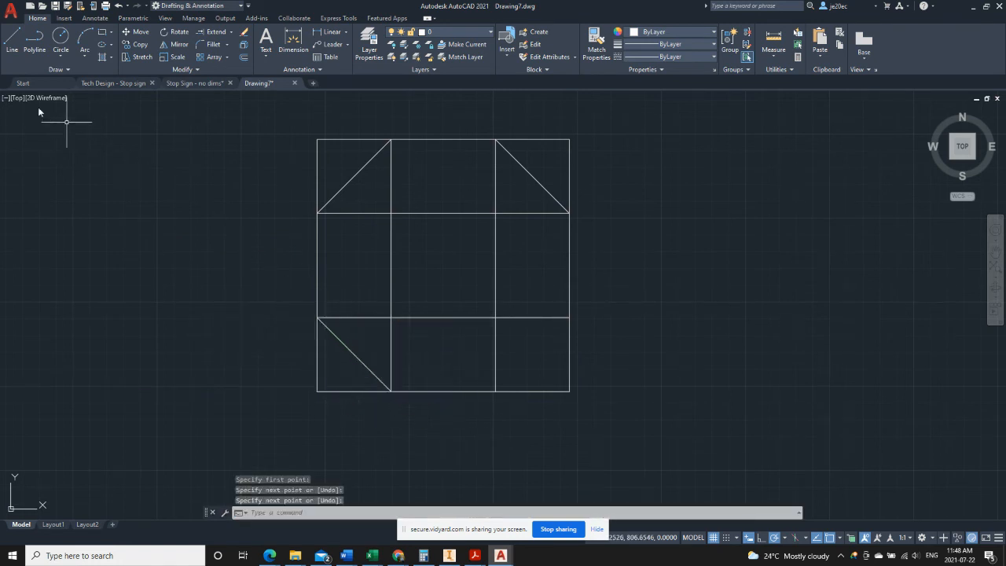
left_click(13, 44)
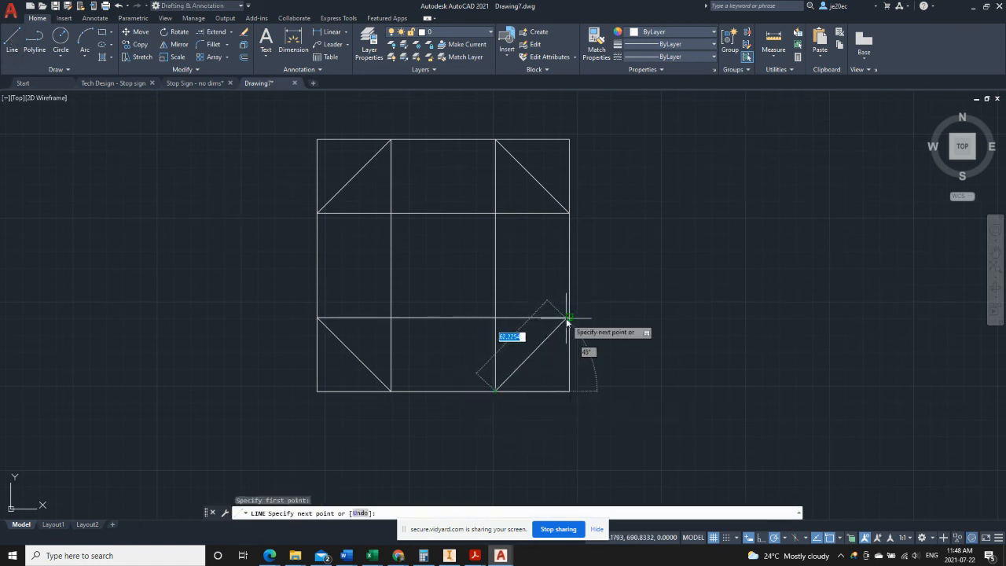
left_click(569, 320)
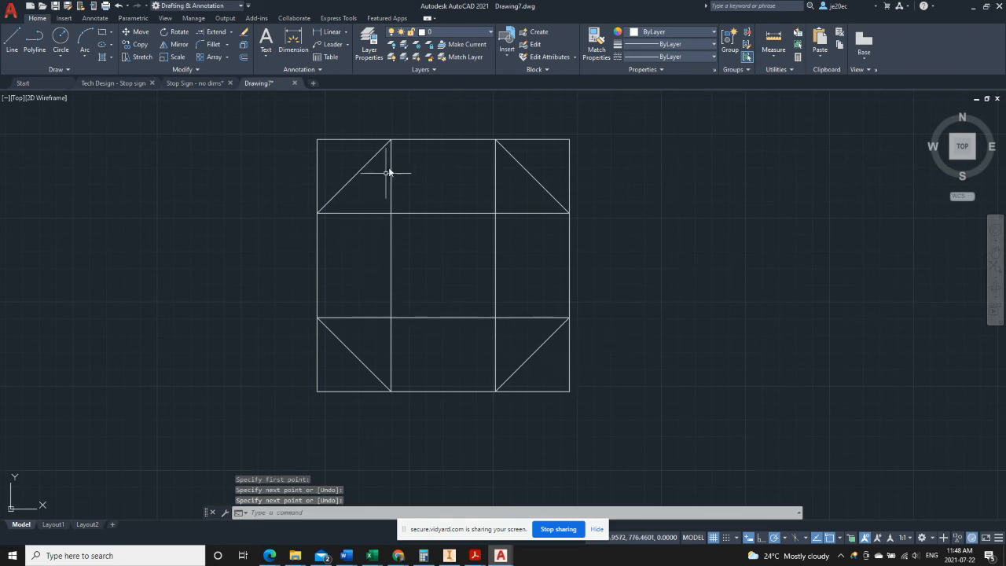
mouse_move(444, 307)
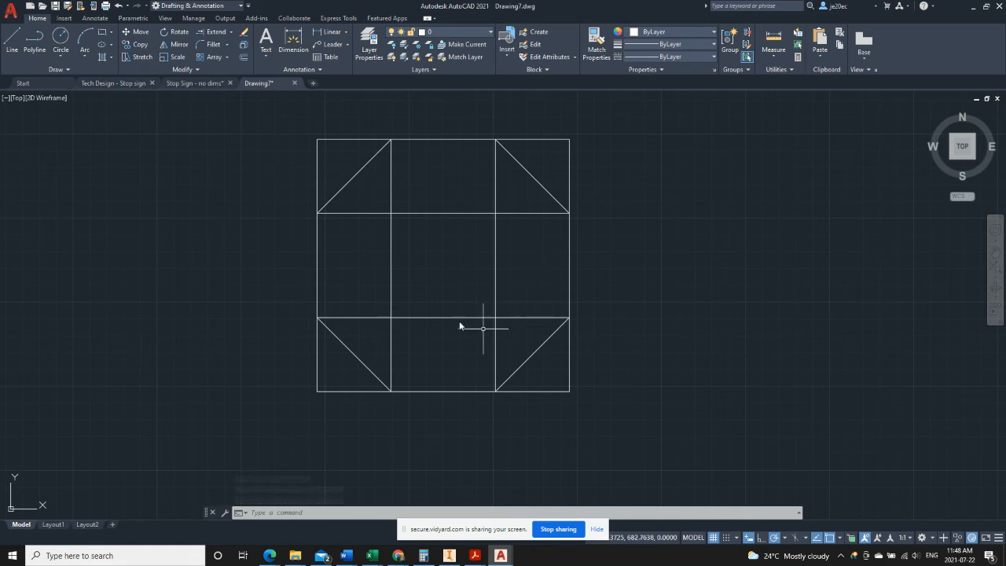
mouse_move(502, 329)
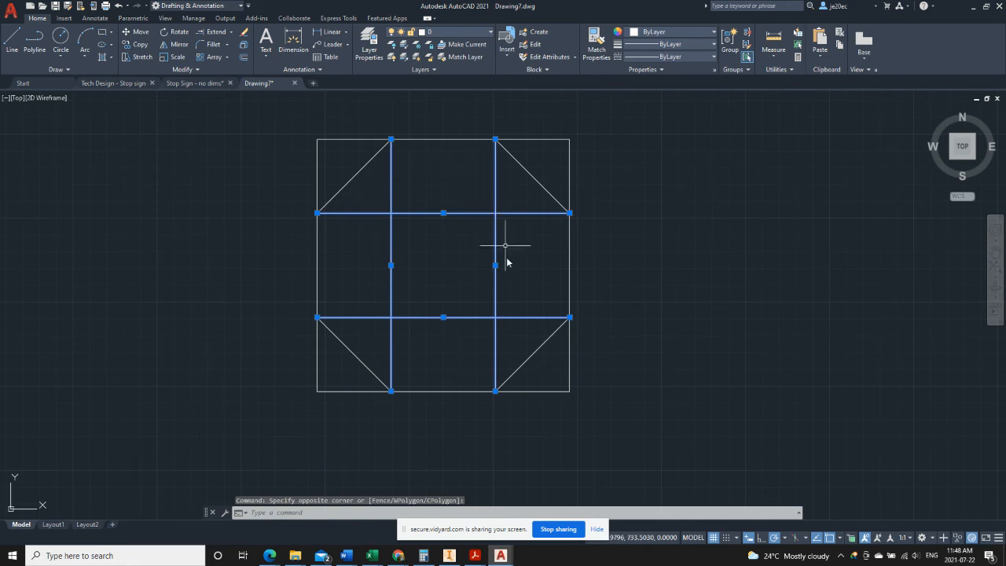
mouse_move(448, 299)
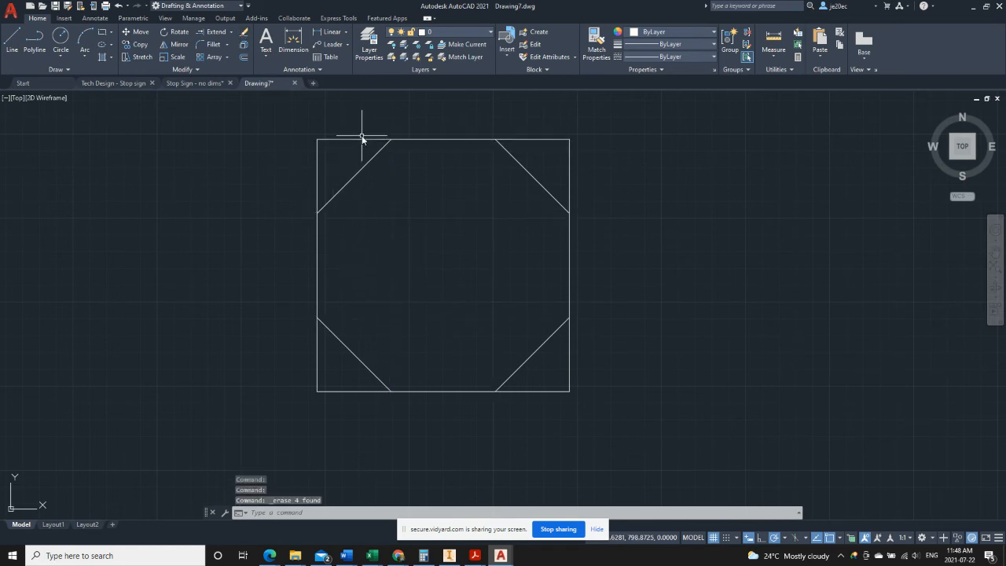
mouse_move(224, 165)
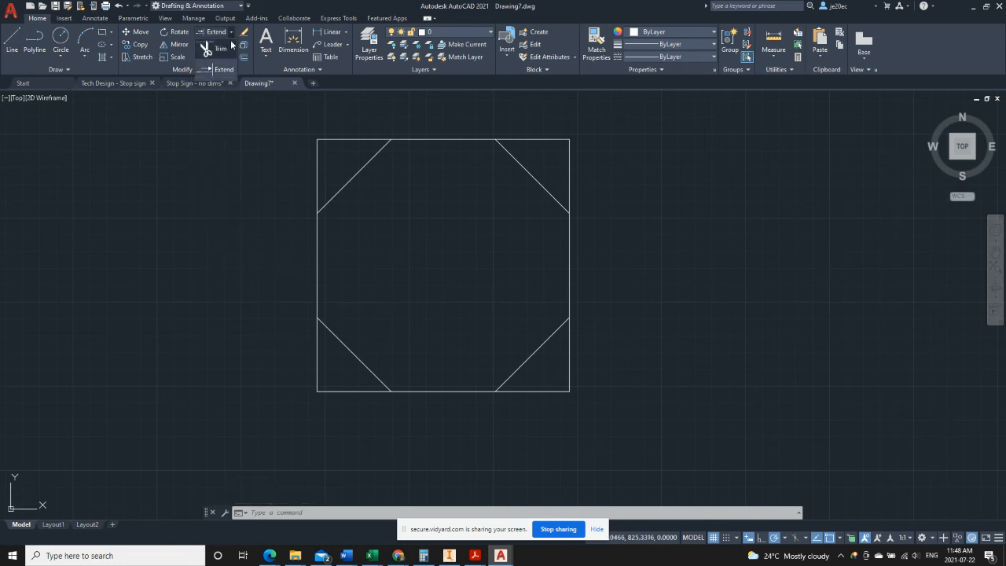
mouse_move(220, 49)
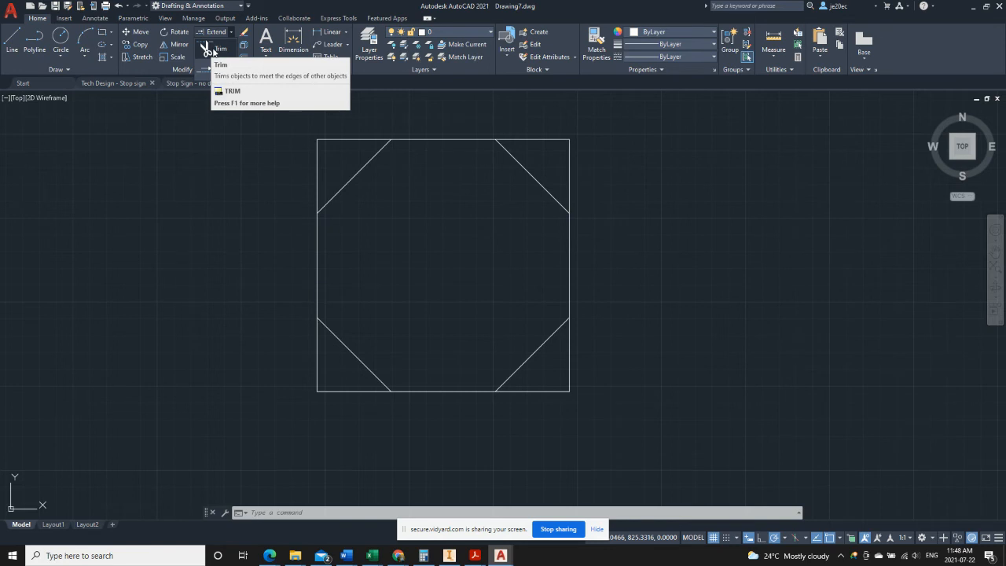
- Trim away the square's top-left corner against its diagonal
left_click(214, 33)
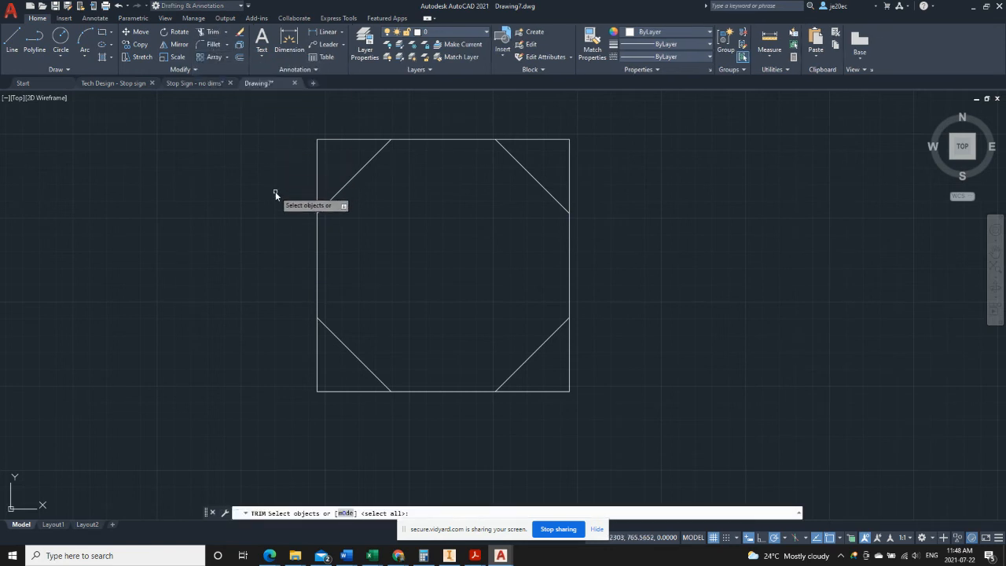
mouse_move(363, 156)
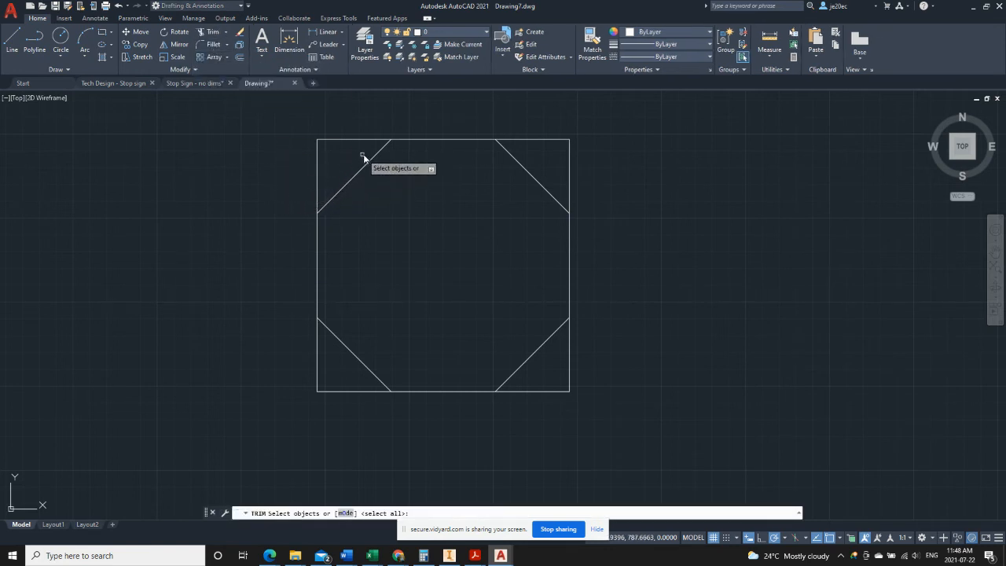
mouse_move(497, 165)
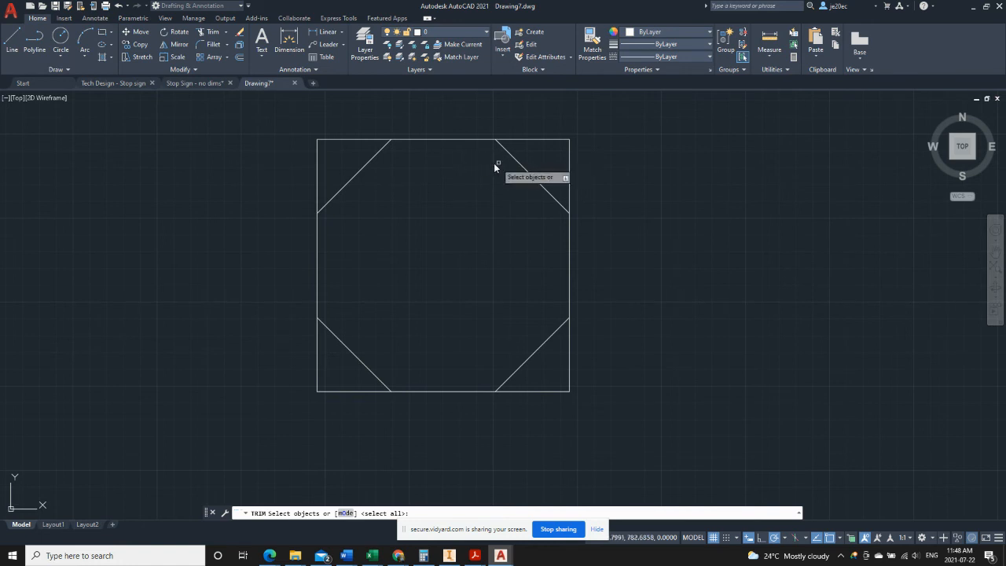
mouse_move(351, 180)
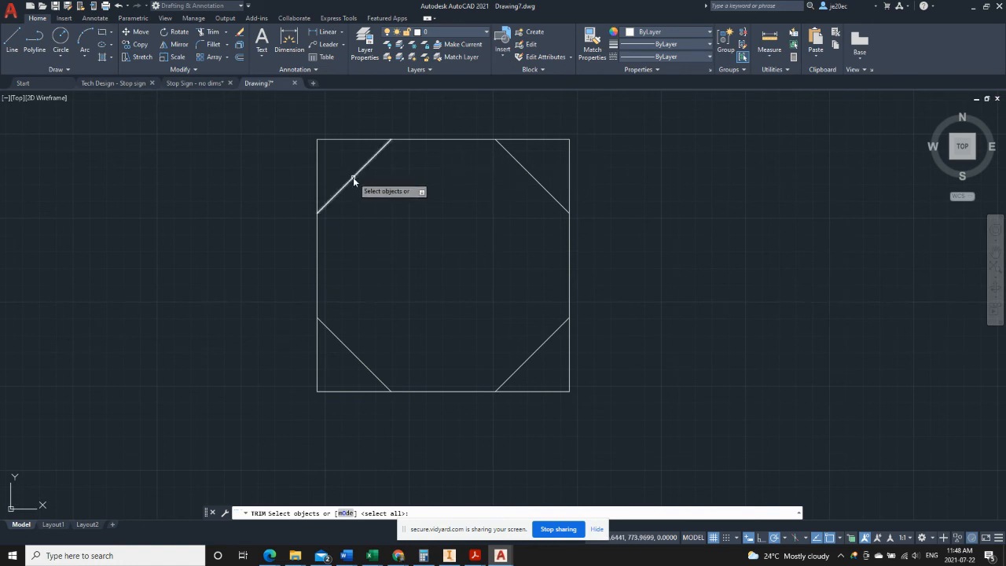
mouse_move(359, 162)
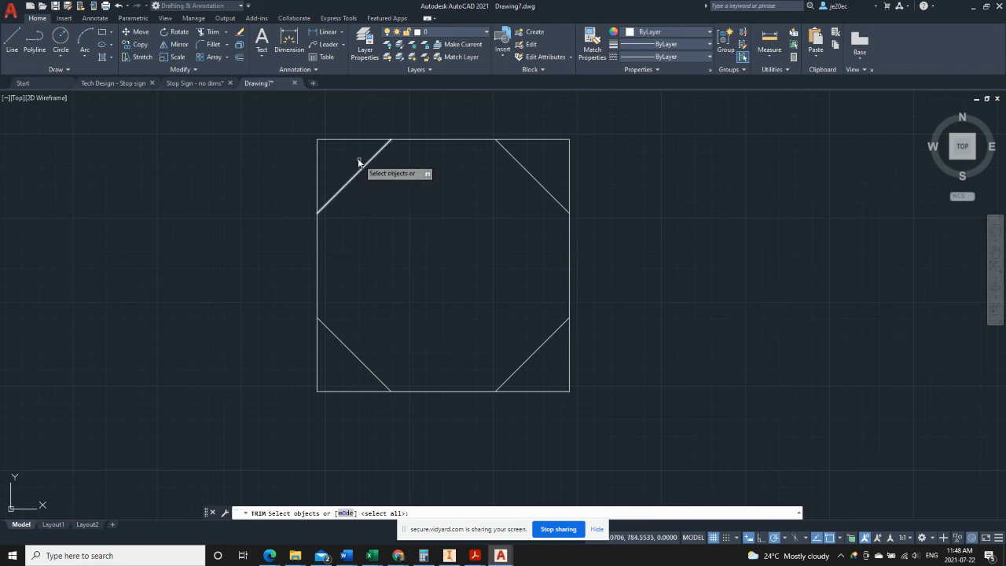
left_click(346, 158)
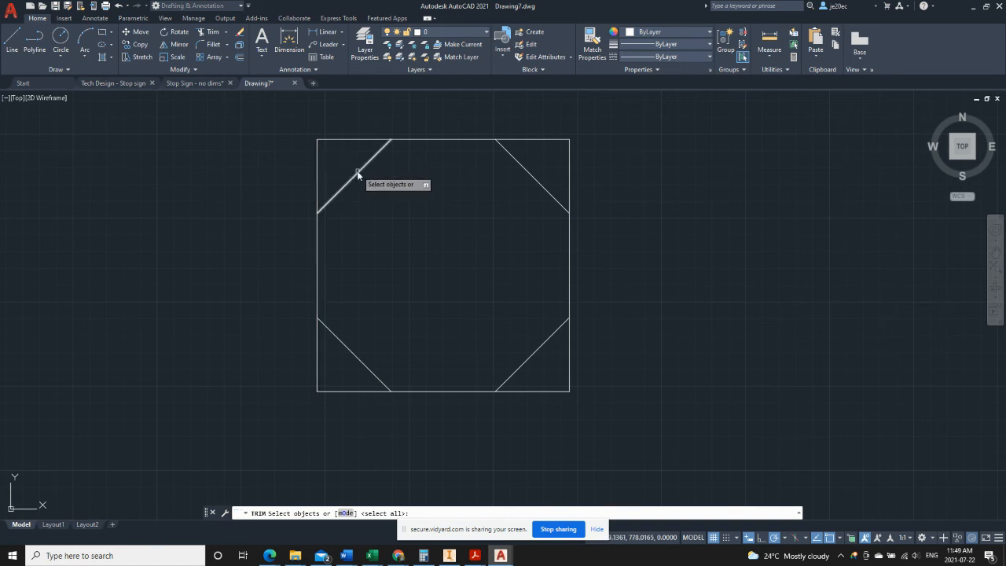
left_click(354, 176)
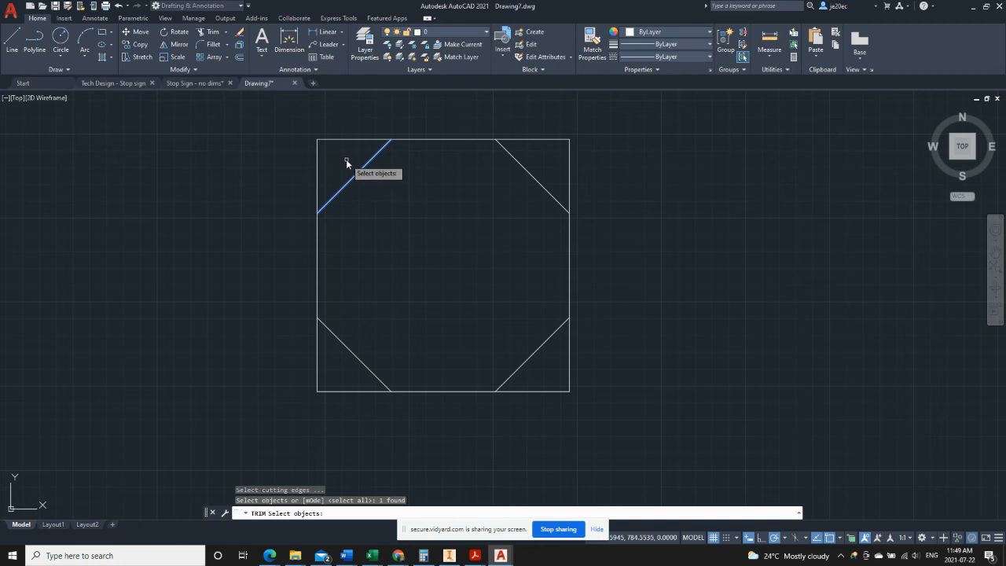
mouse_move(346, 160)
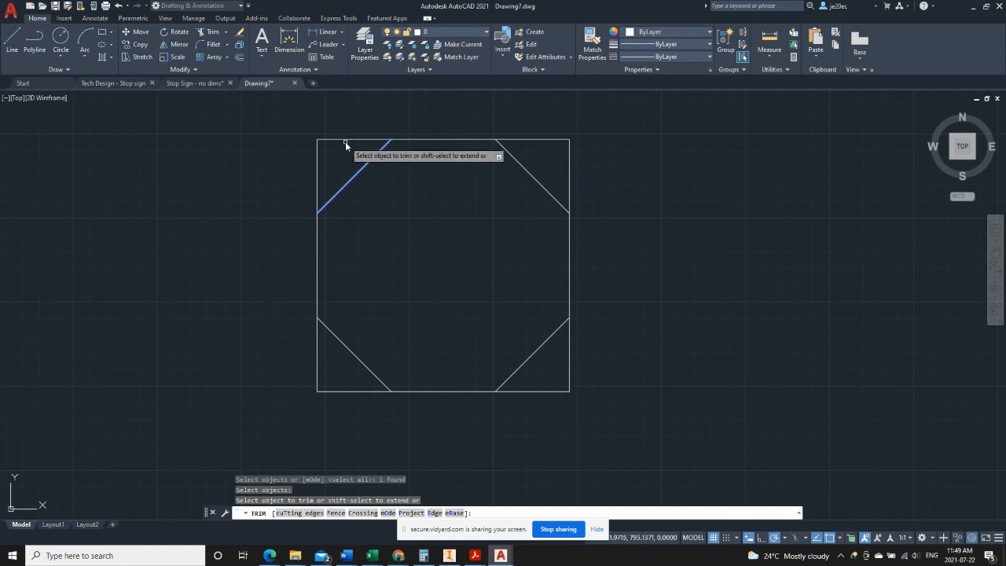
left_click(346, 140)
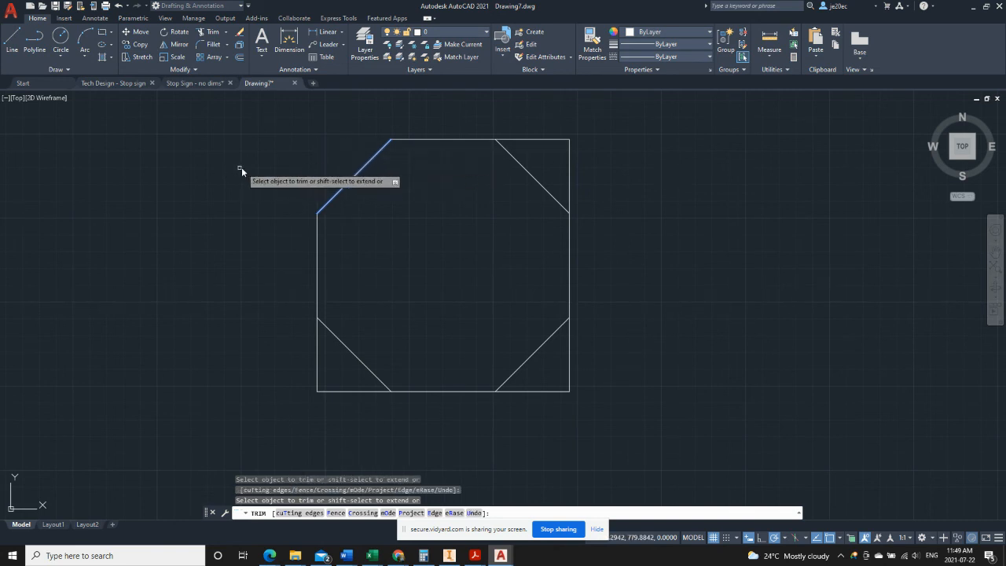
left_click(354, 165)
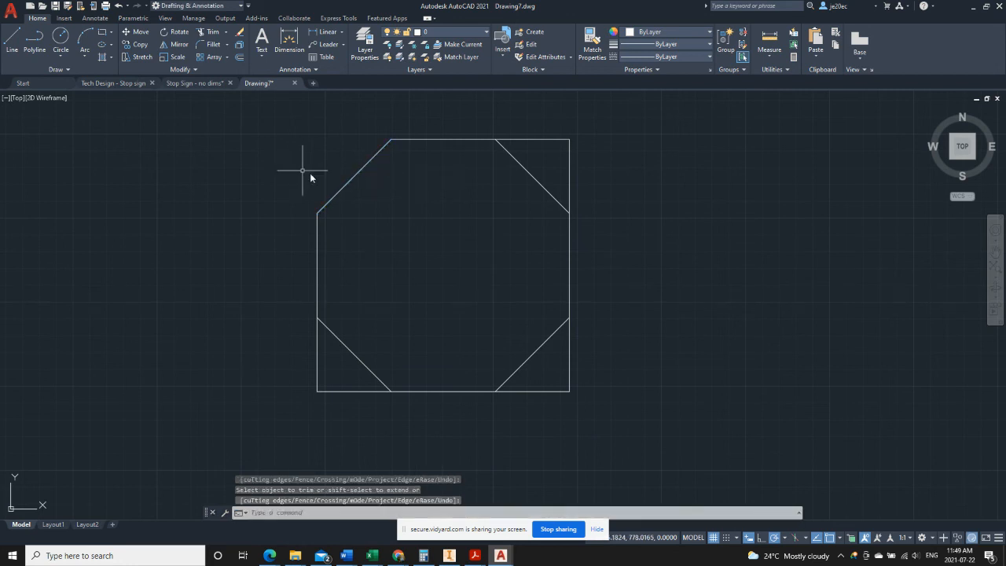
mouse_move(321, 153)
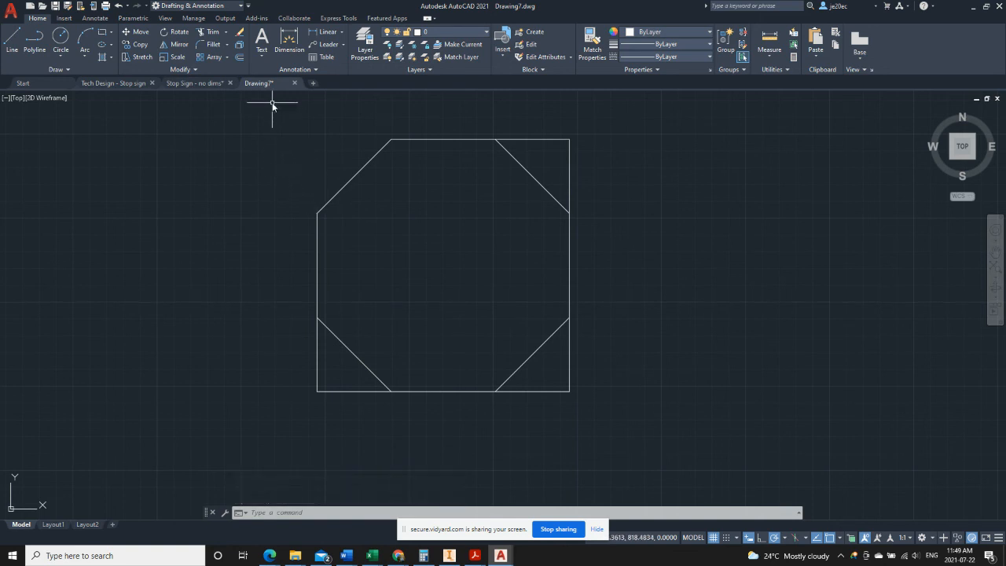
mouse_move(239, 61)
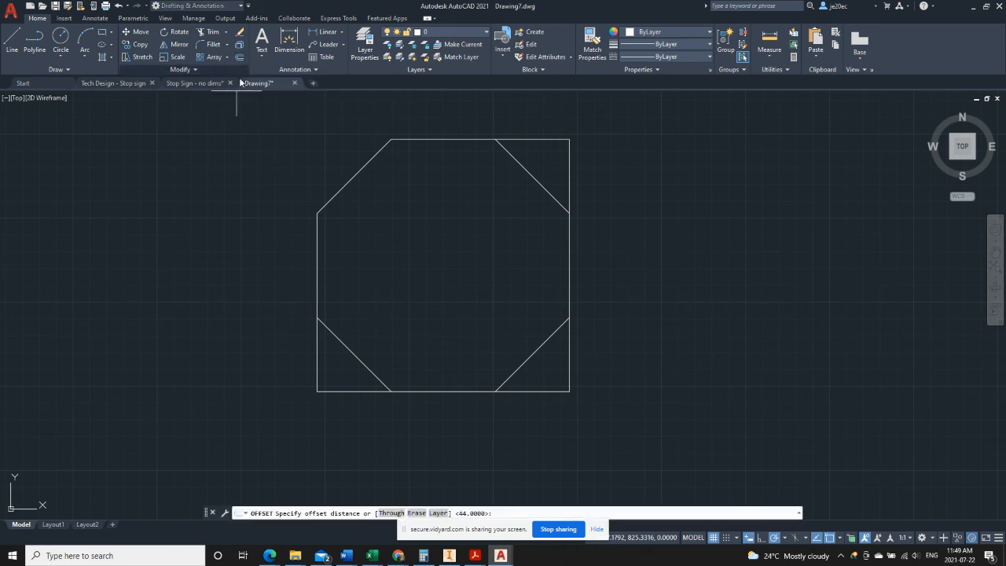
mouse_move(500, 192)
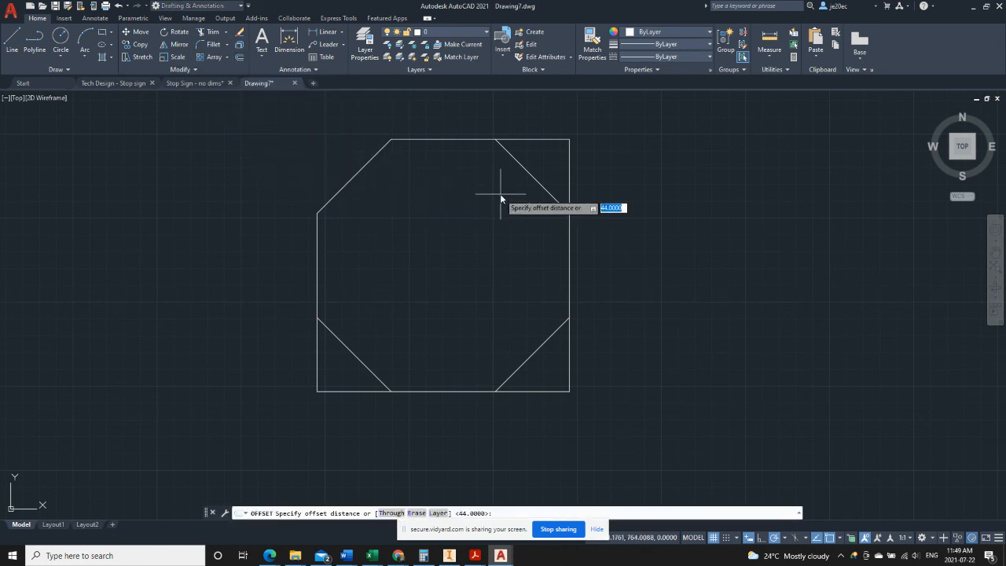
- Trim the remaining three corners against their diagonals, leaving a closed octagon
key("Escape")
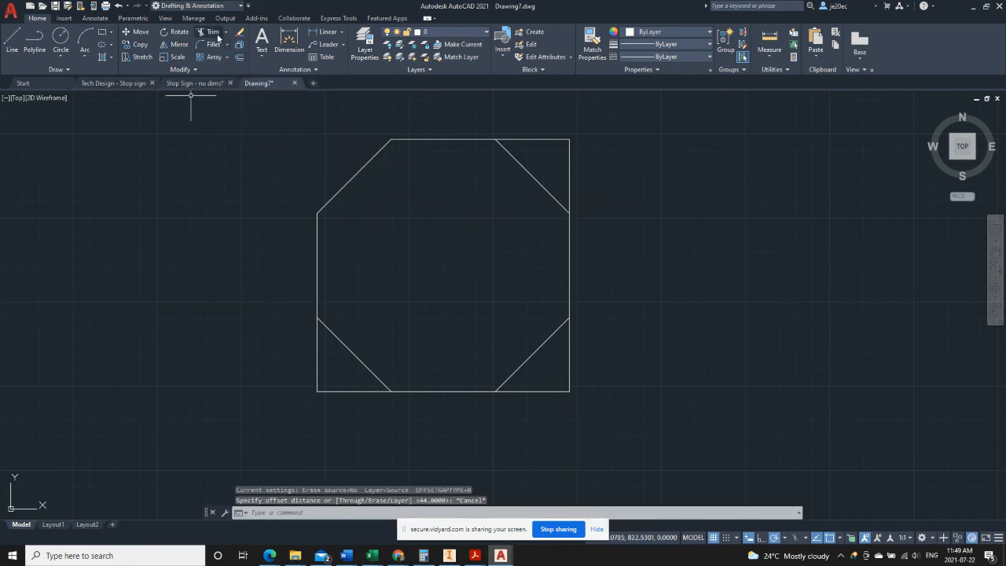
left_click(211, 32)
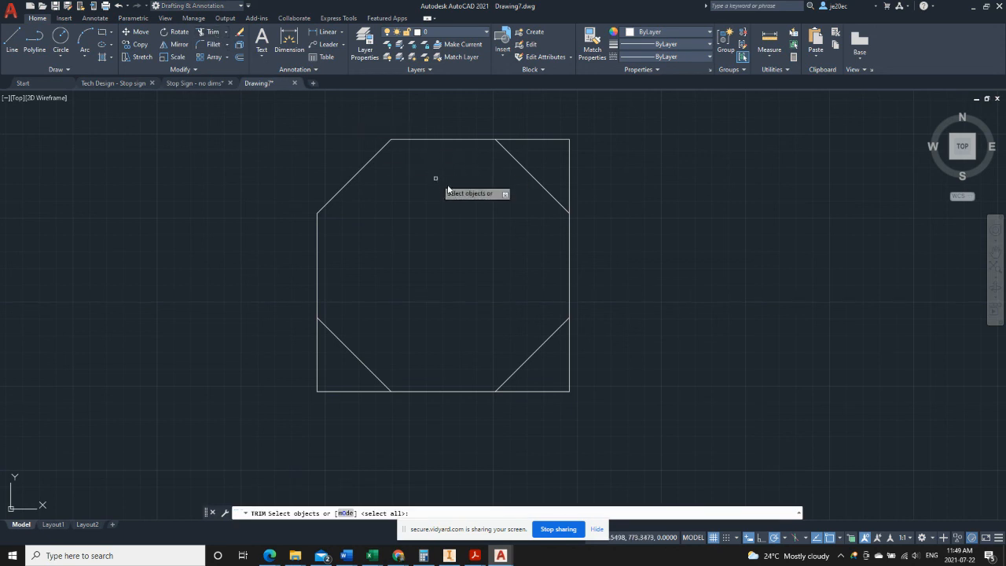
mouse_move(519, 191)
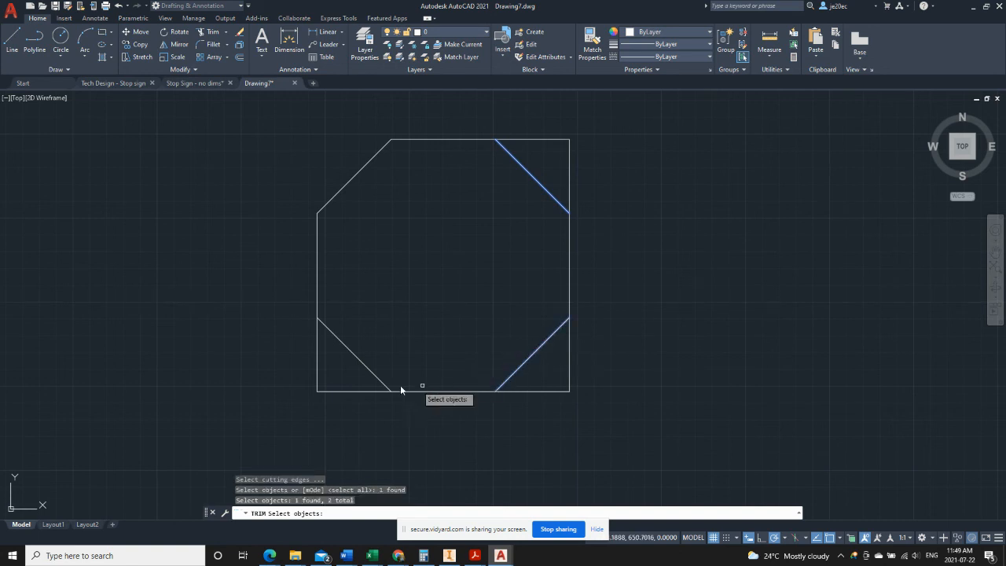
left_click(360, 386)
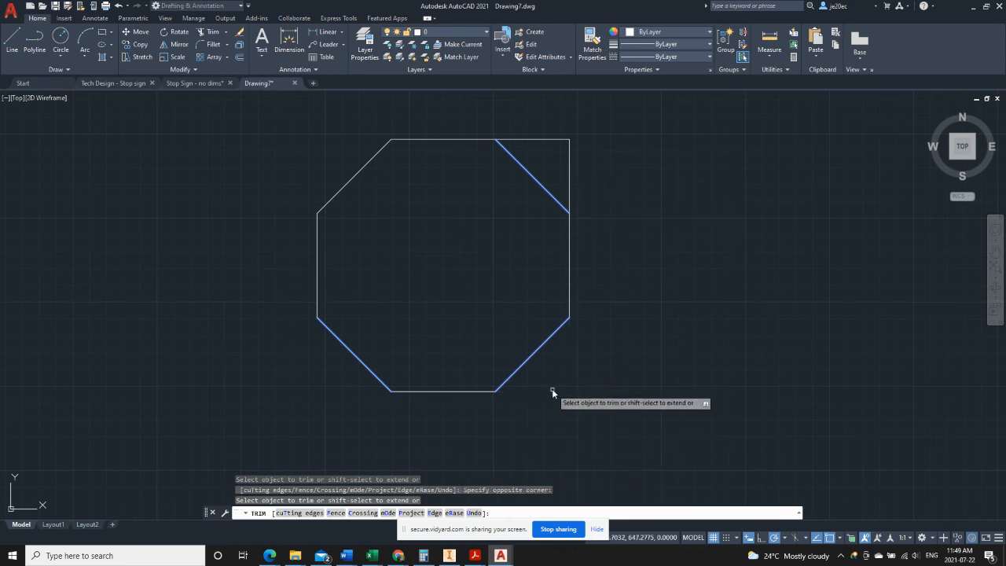
mouse_move(569, 179)
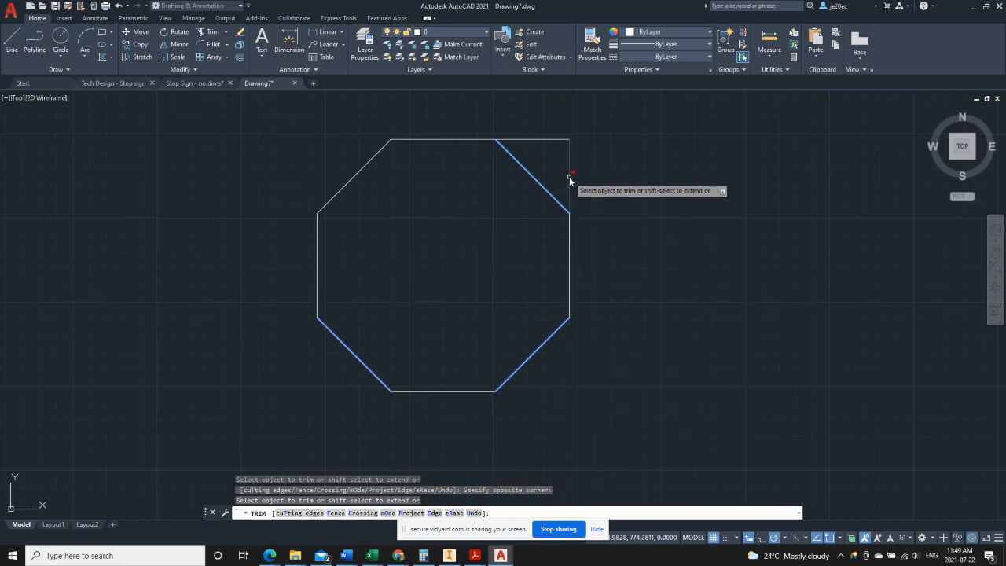
left_click(542, 170)
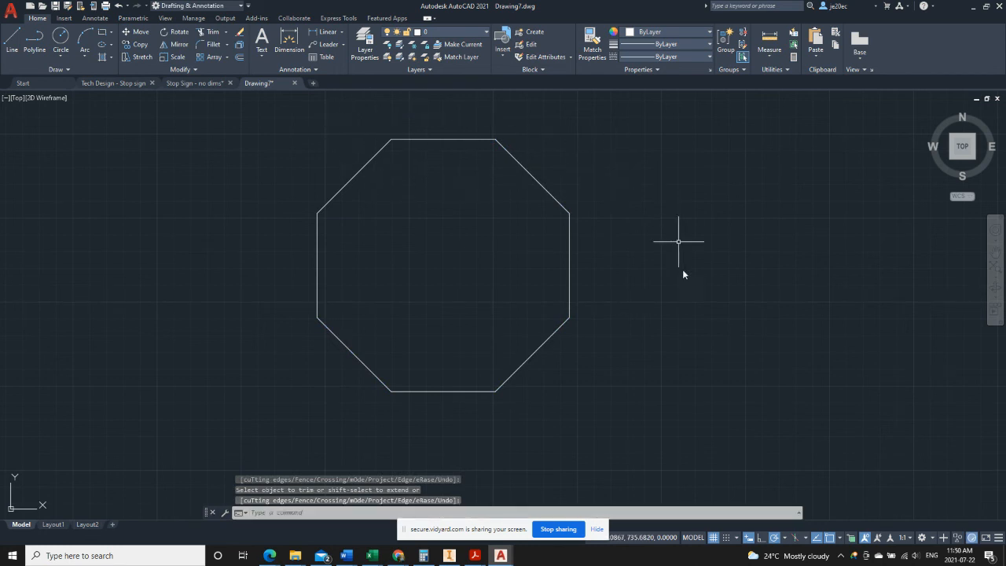
mouse_move(276, 127)
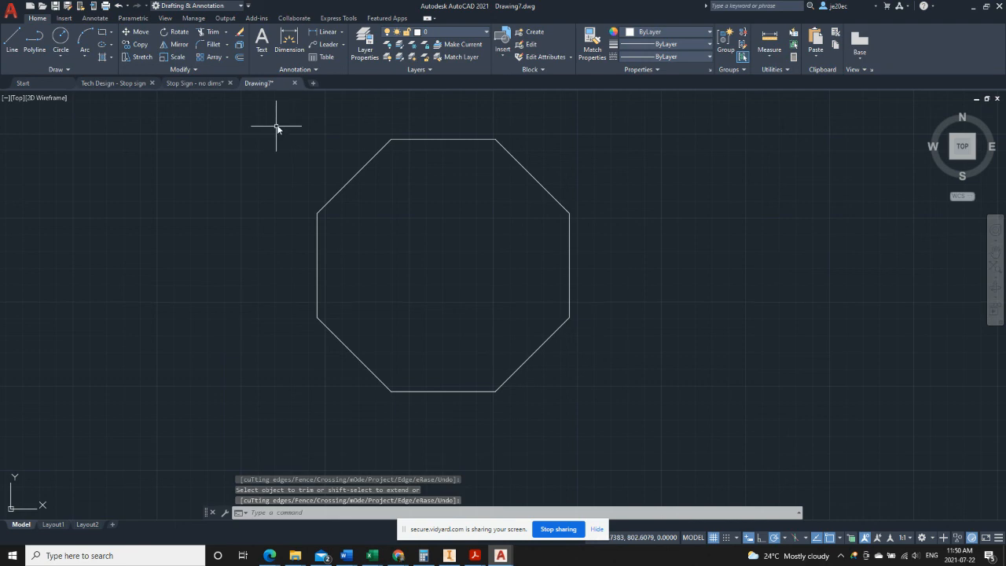